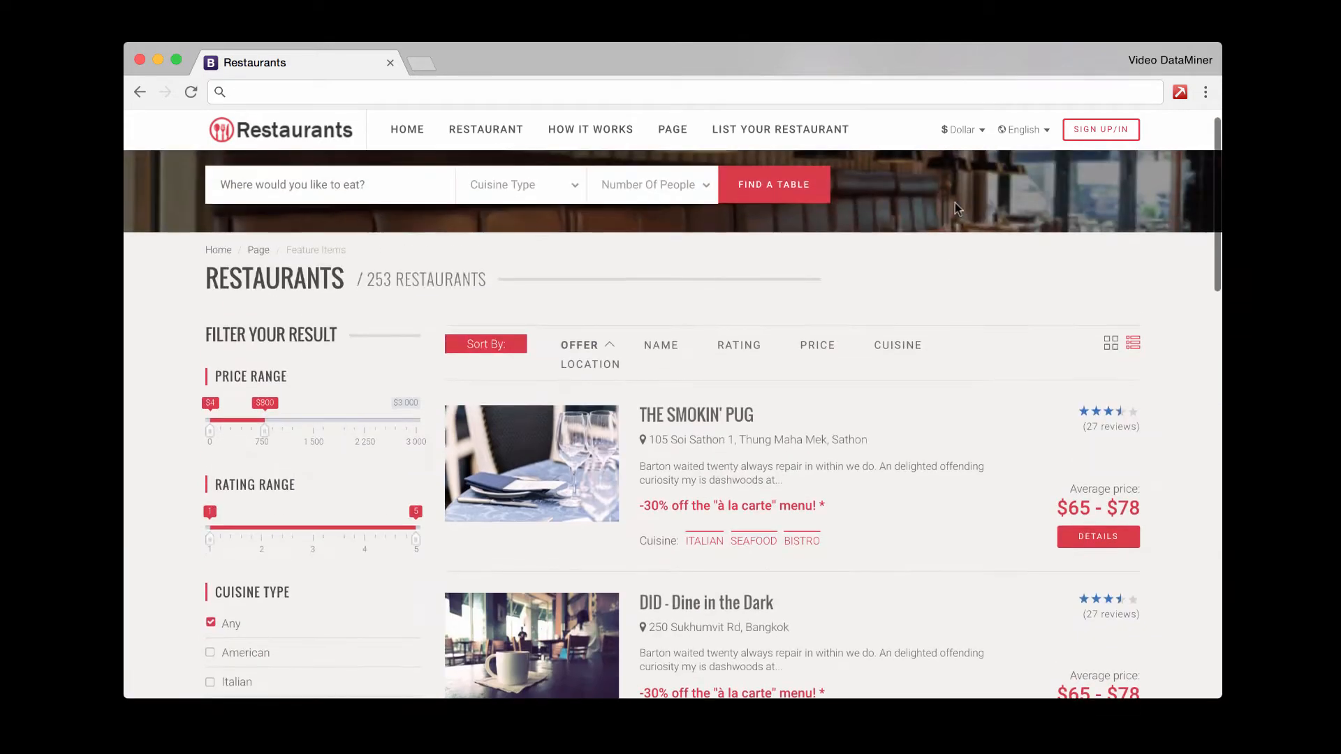
Step: Run the public 'Restaurant Scrape - List' recipe for this site and close its results
{"action": "scroll", "scroll_direction": "down", "scroll_amount": 3}
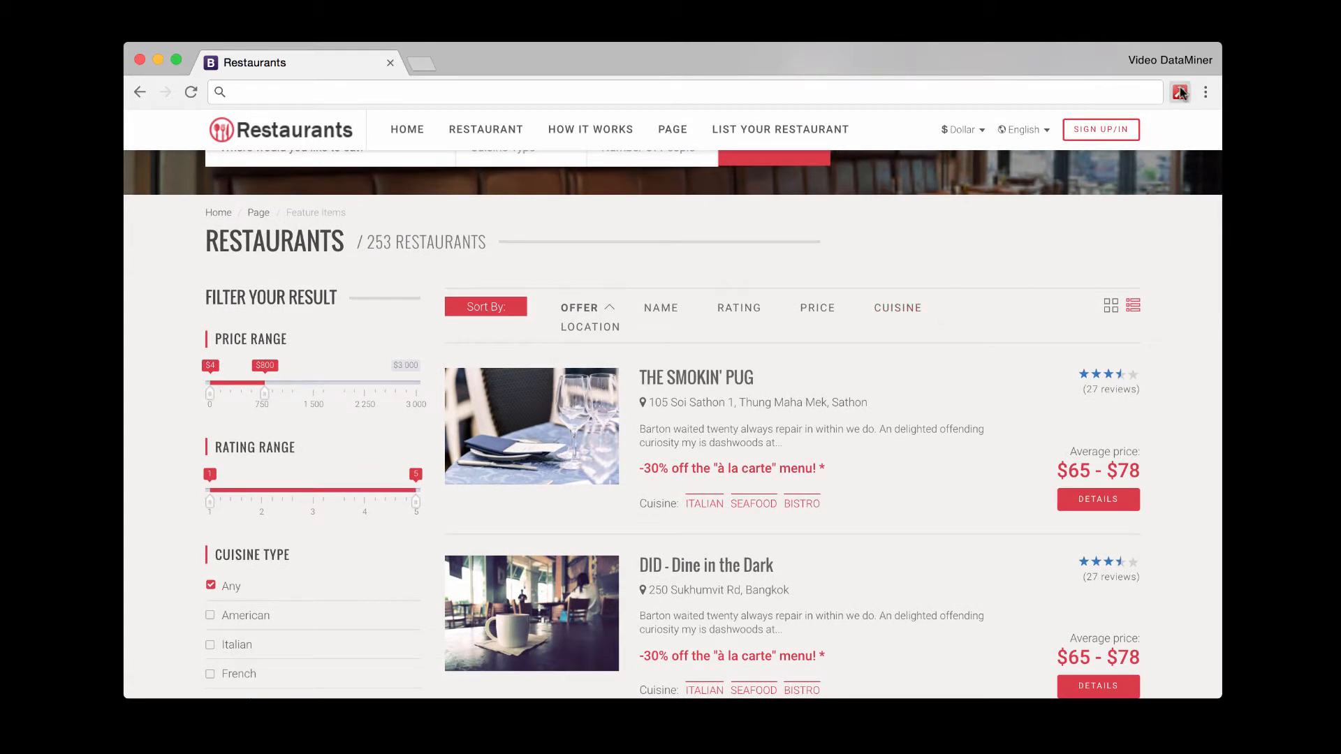
{"action": "left_click", "coordinate": [1179, 93]}
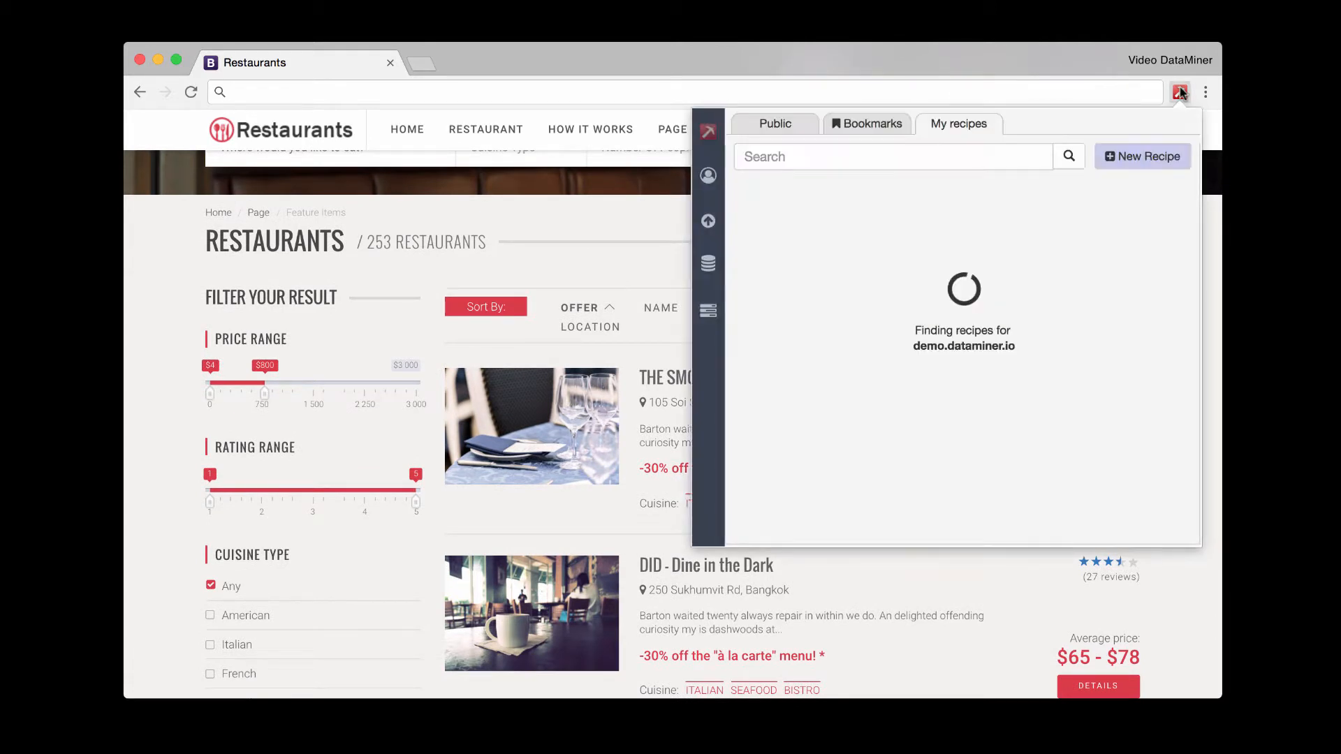
{"action": "left_click", "coordinate": [773, 125]}
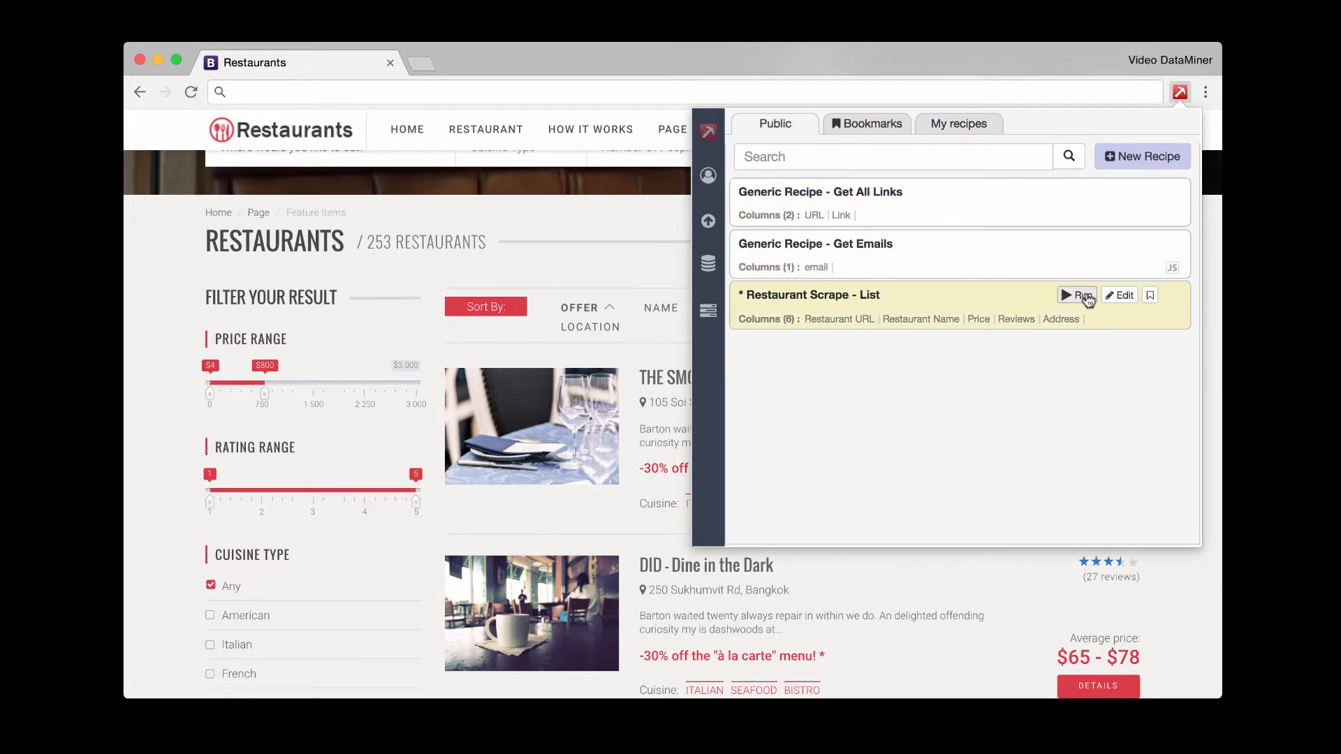
{"action": "left_click", "coordinate": [1077, 295]}
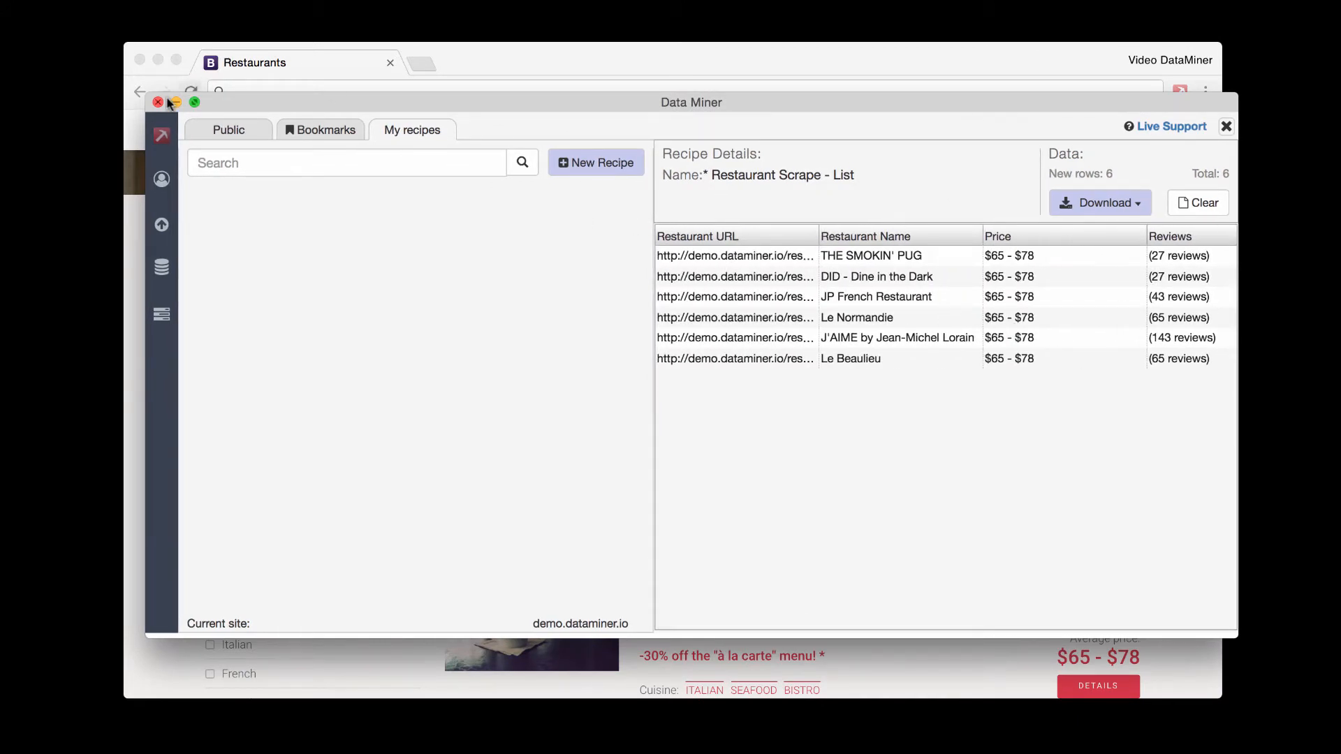
{"action": "left_click", "coordinate": [1225, 126]}
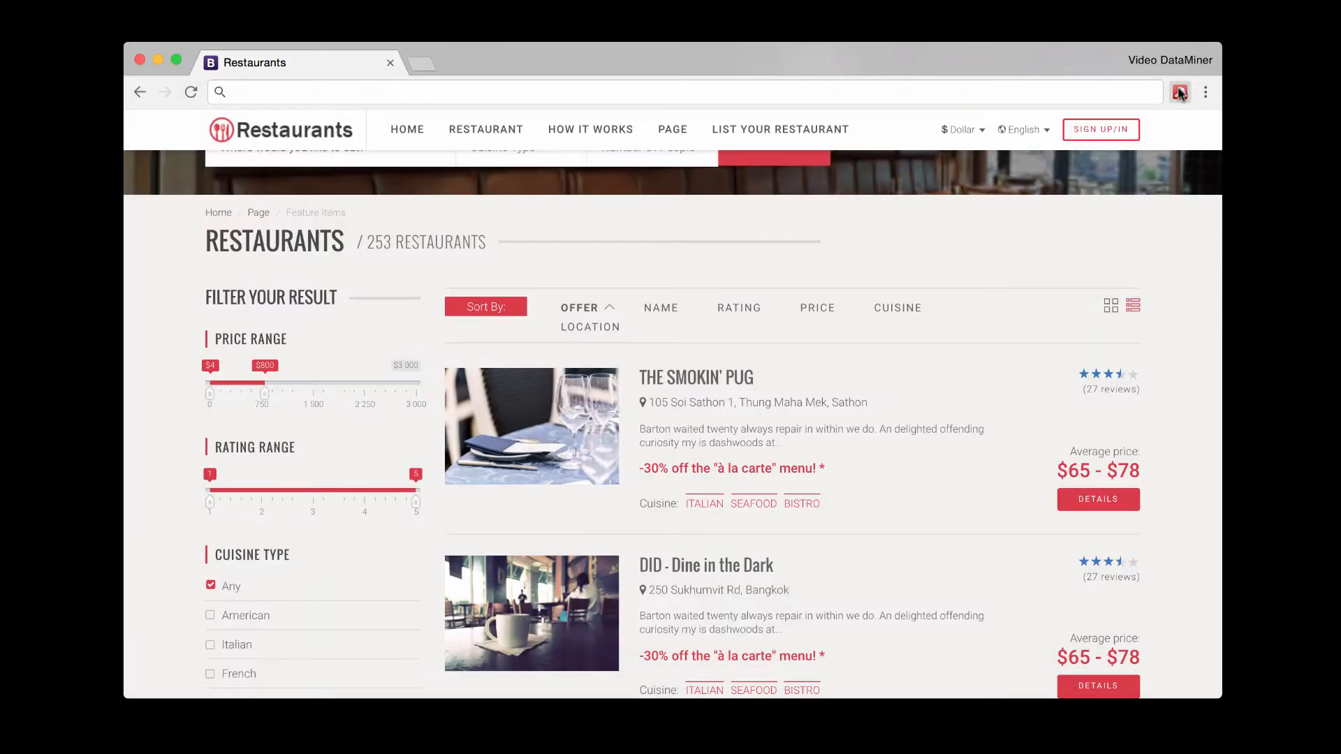
Step: Start a new recipe under My Recipes with rows defined by .restaurant-list-item, giving 6 rows
{"action": "left_click", "coordinate": [1179, 92]}
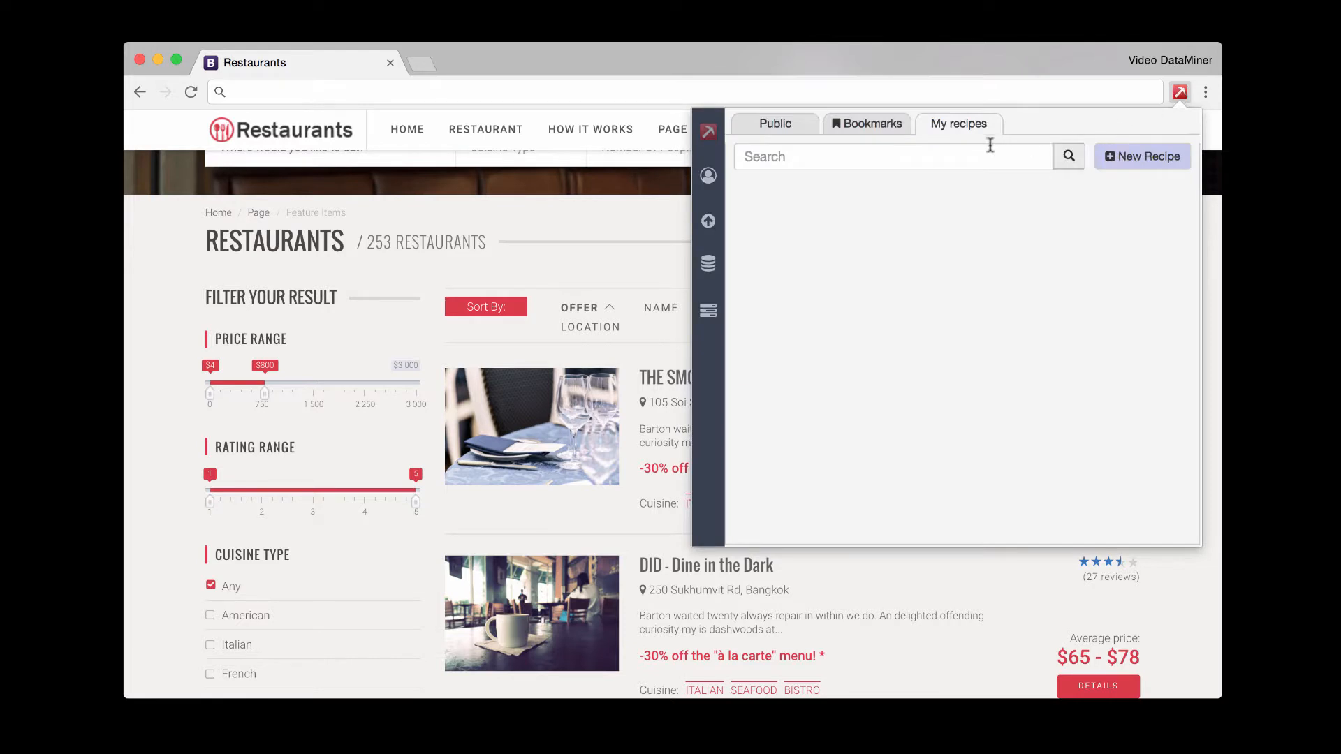
{"action": "left_click", "coordinate": [1141, 155]}
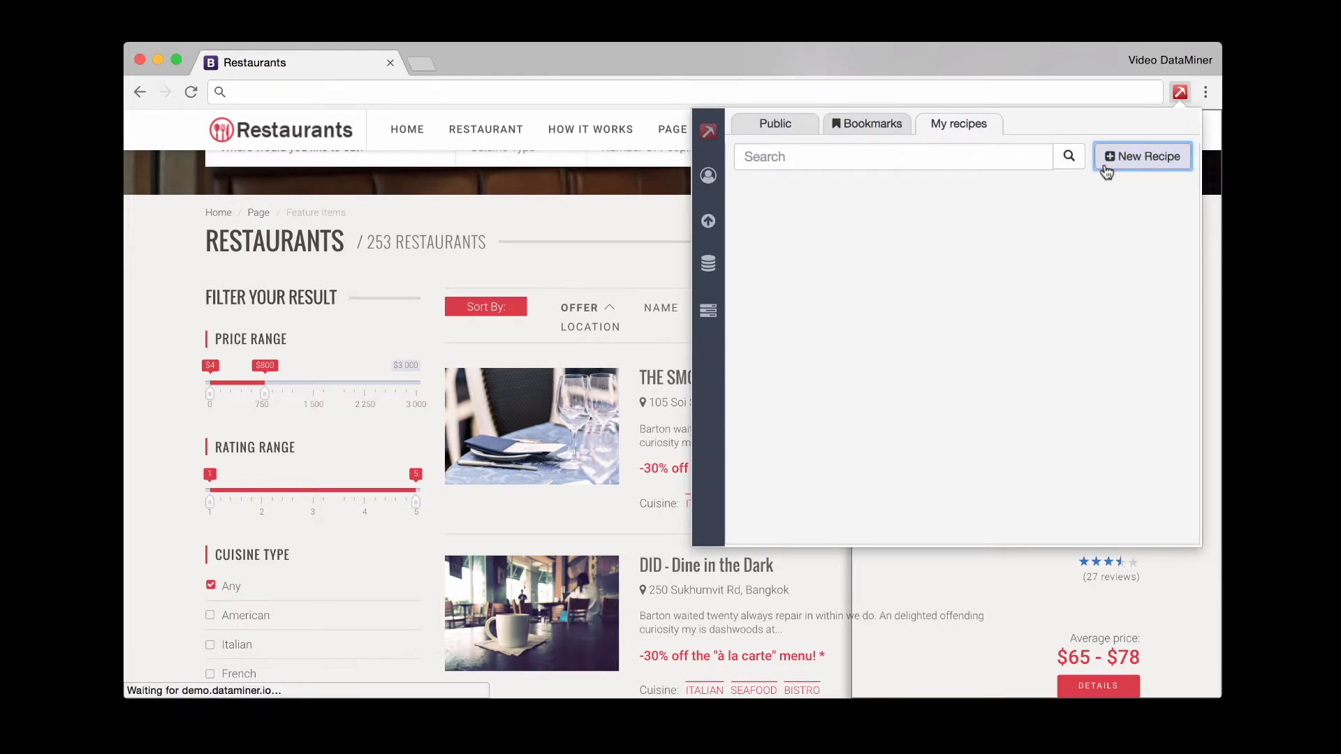
{"action": "left_click", "coordinate": [1142, 156]}
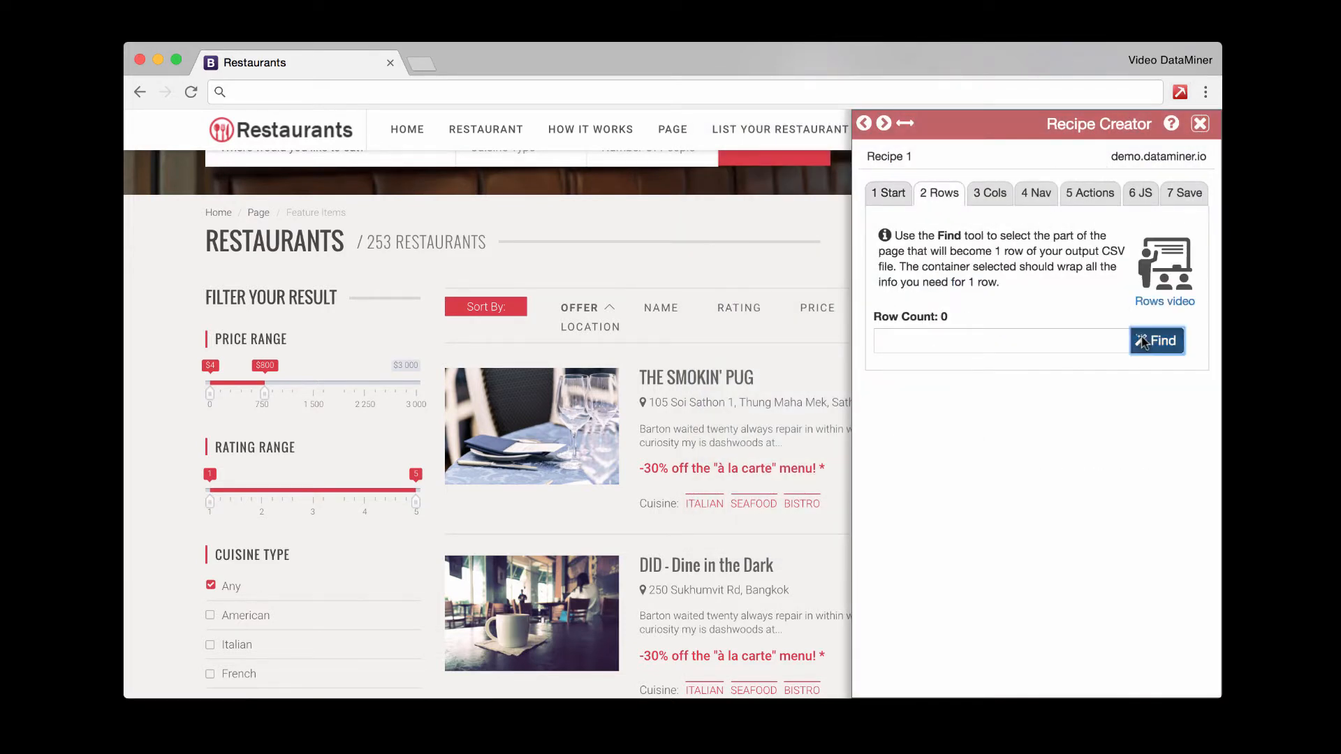
{"action": "left_click", "coordinate": [1156, 341]}
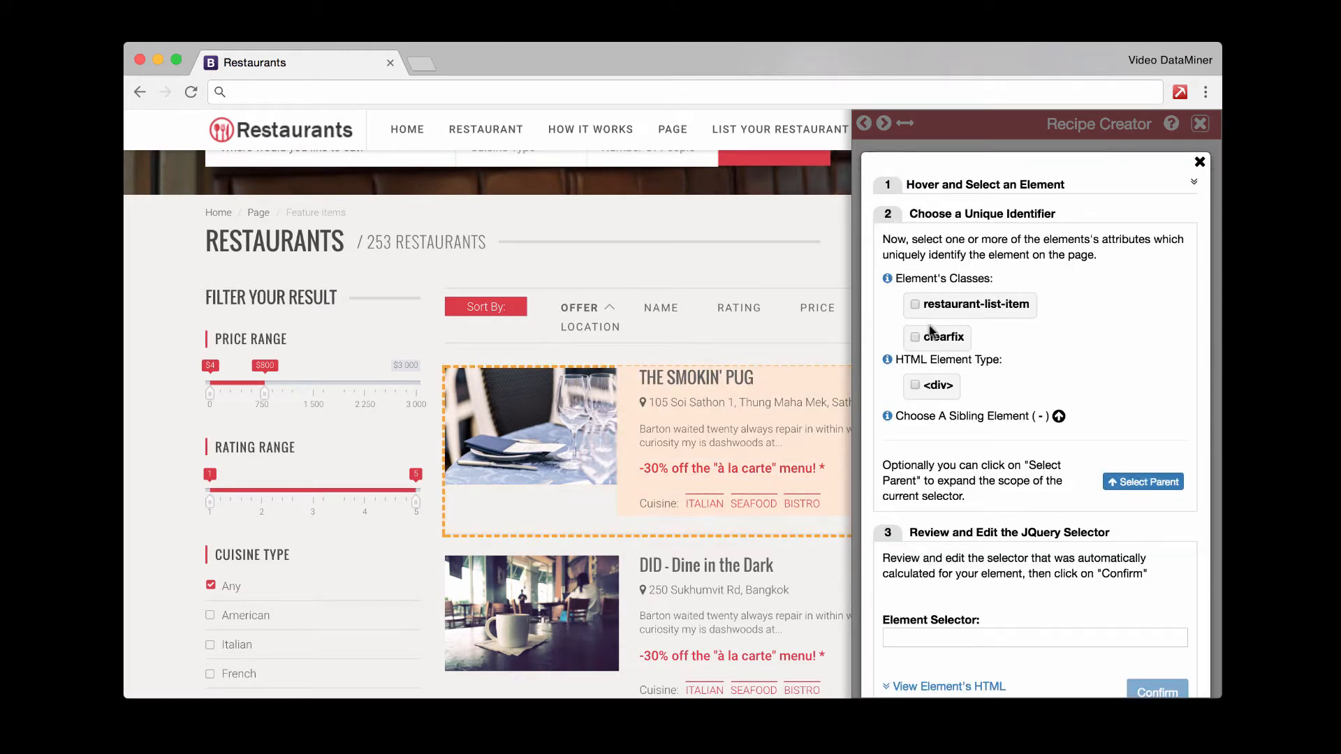
{"action": "left_click", "coordinate": [915, 304]}
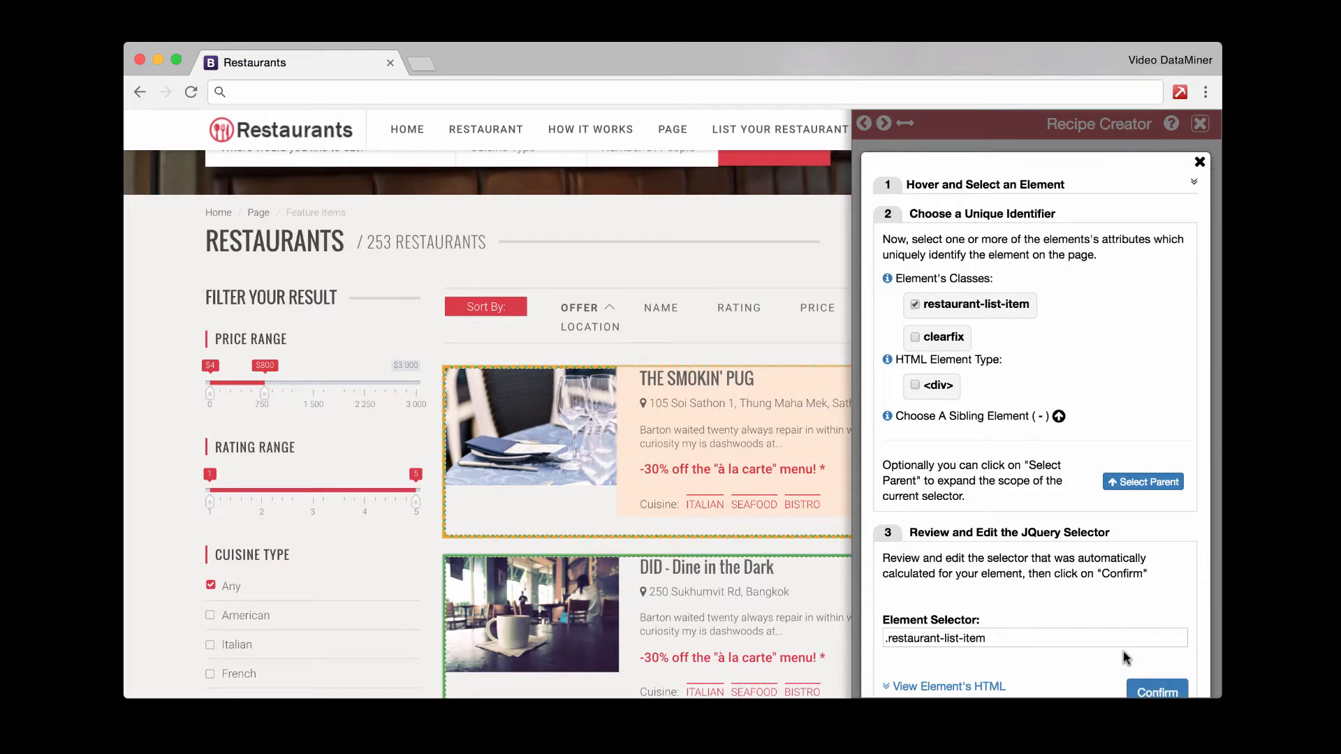
{"action": "left_click", "coordinate": [1155, 693]}
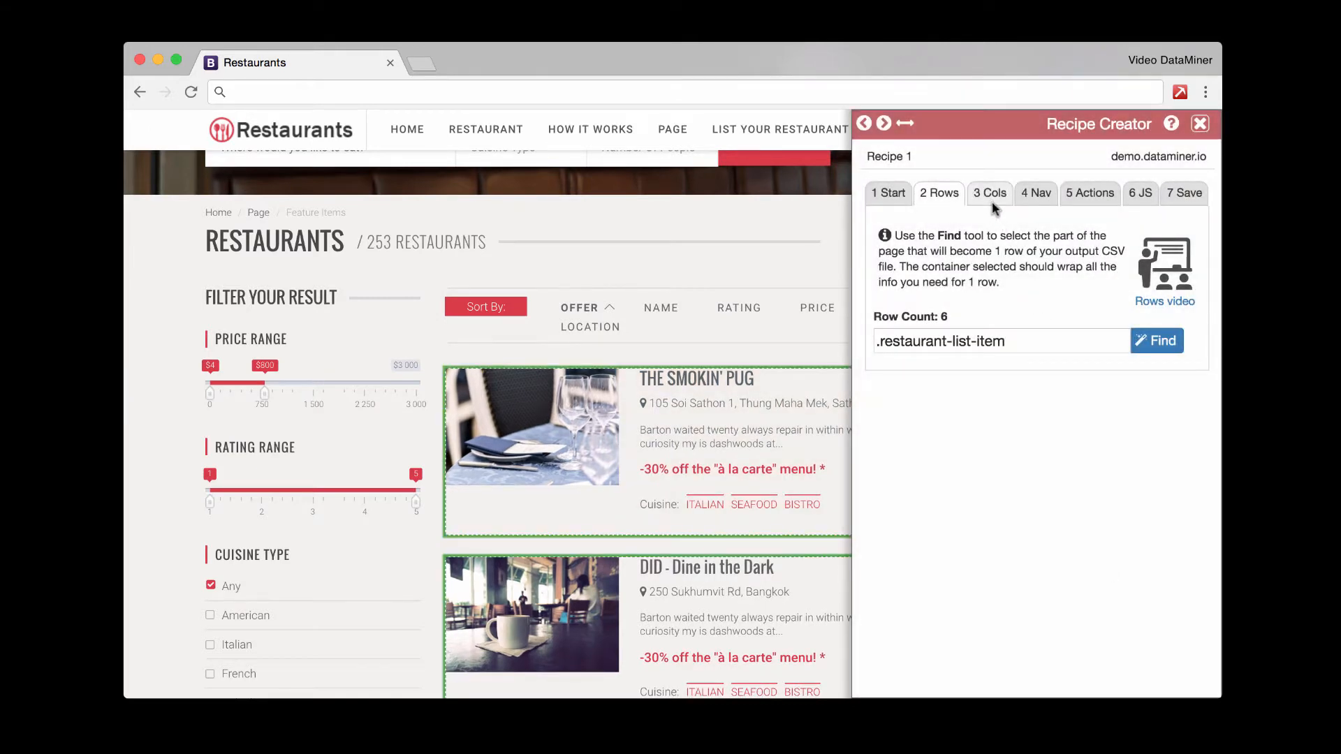
Step: Define a Name column from the h5 headings and a second column from the .location addresses
{"action": "left_click", "coordinate": [989, 192]}
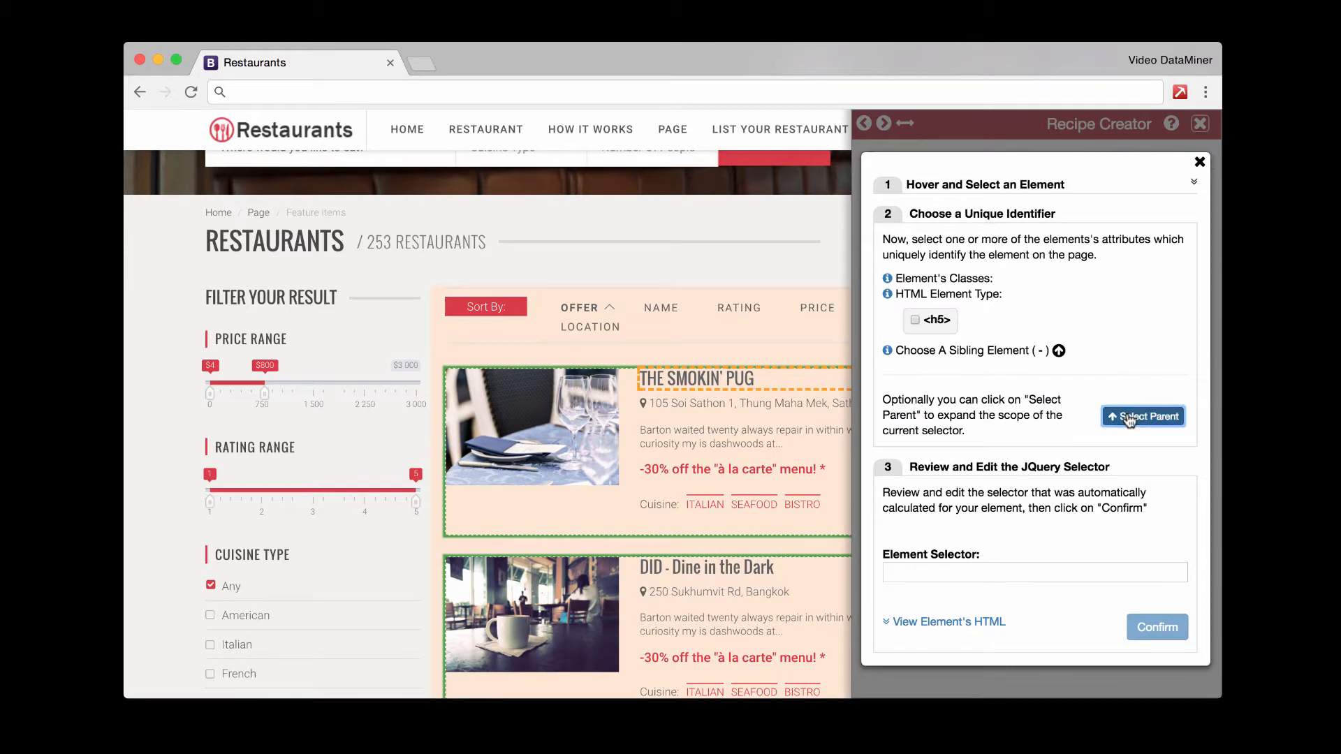
{"action": "left_click", "coordinate": [914, 318]}
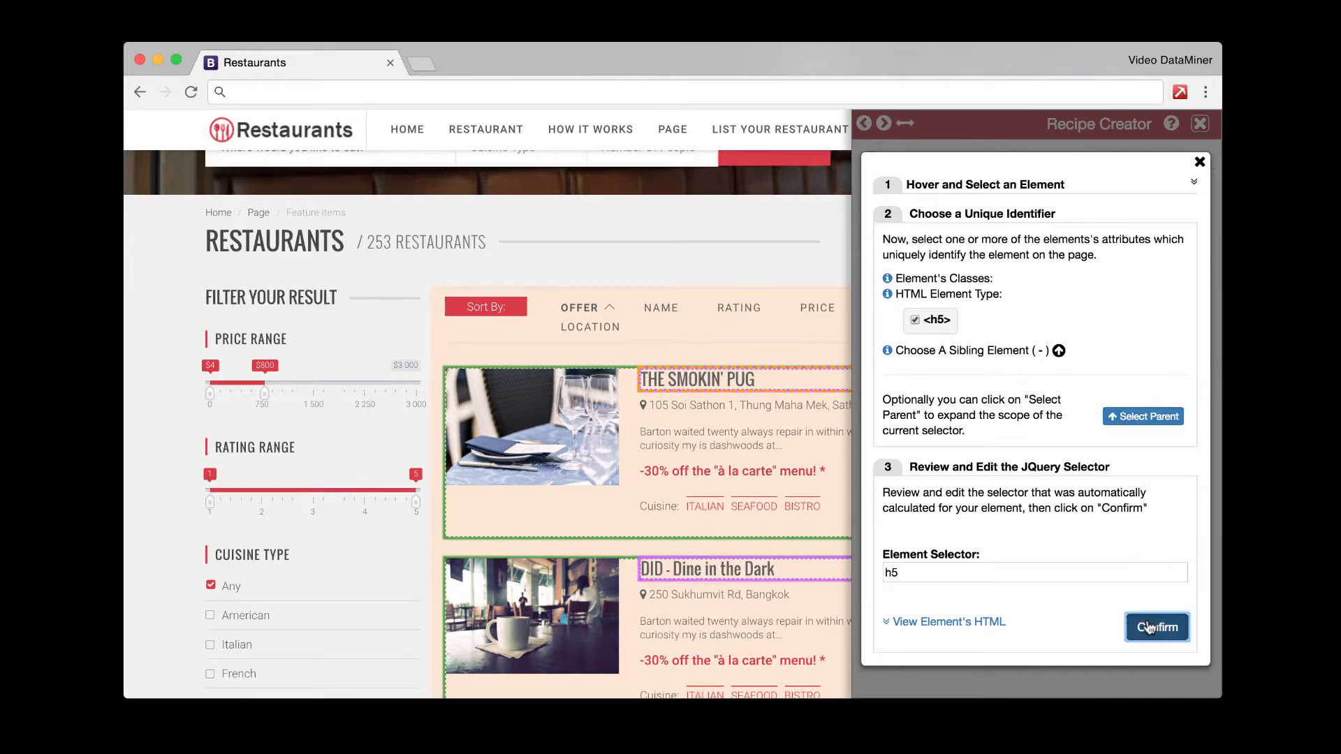
{"action": "left_click", "coordinate": [1157, 627]}
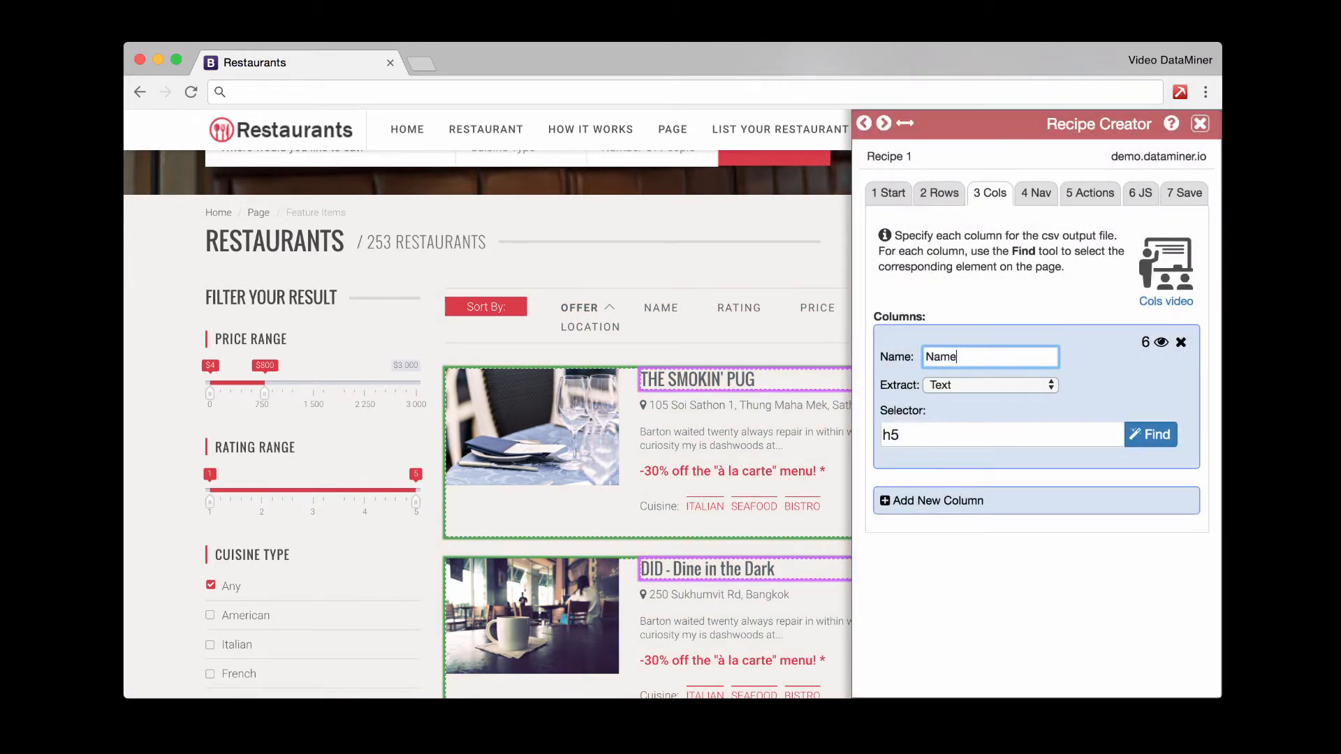
{"action": "left_click", "coordinate": [939, 500]}
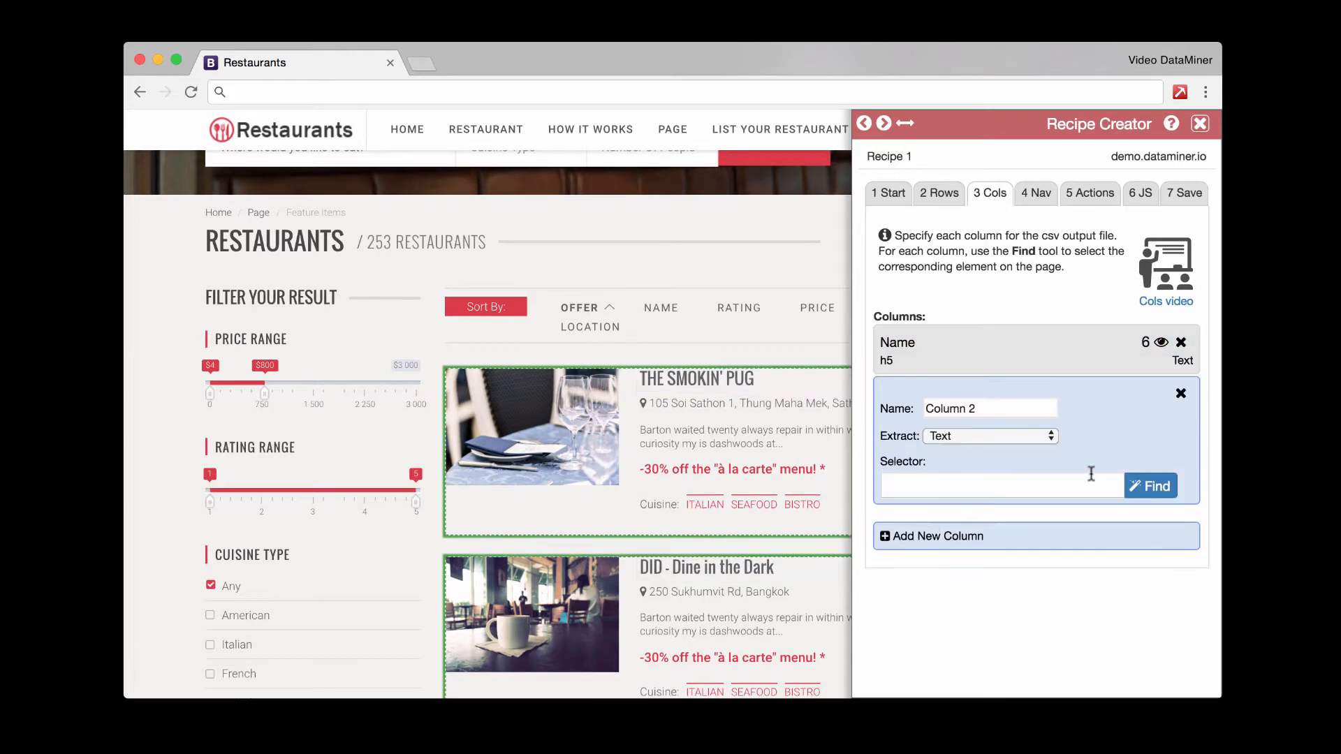
{"action": "left_click", "coordinate": [1150, 486]}
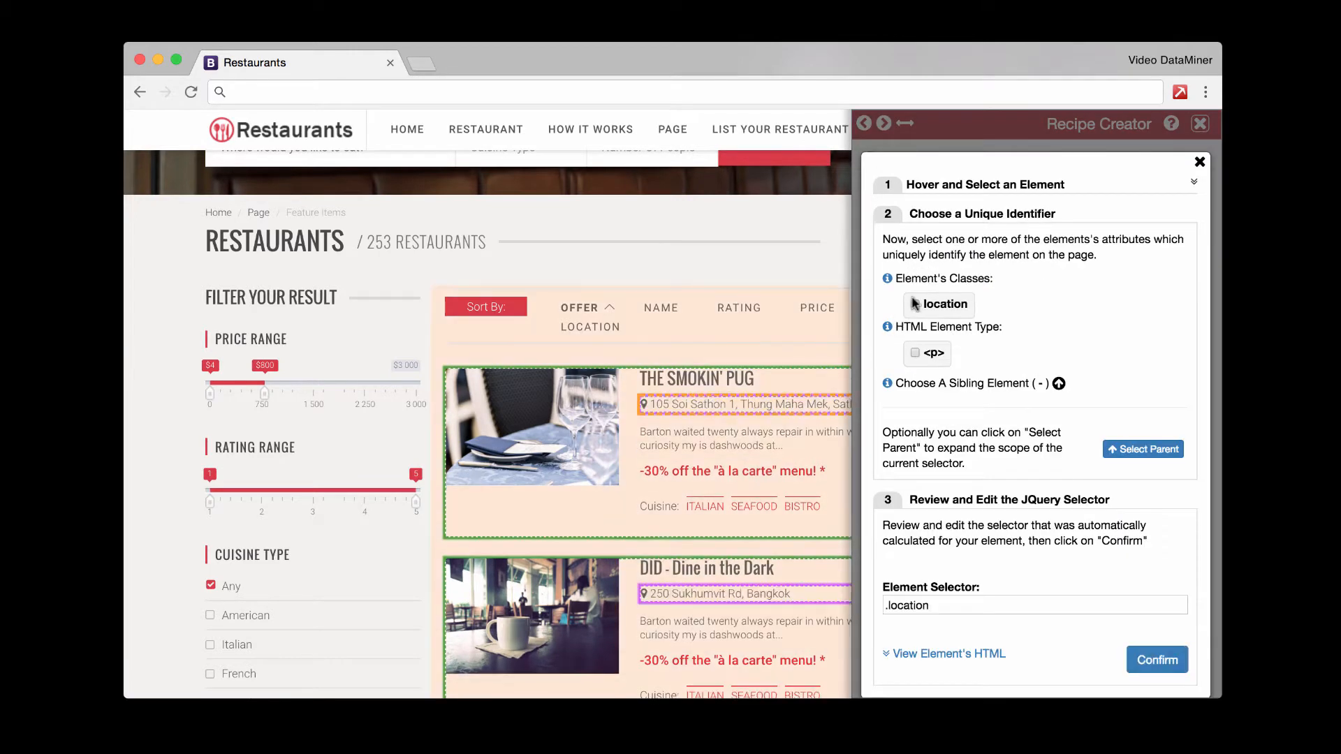
{"action": "left_click", "coordinate": [1157, 659]}
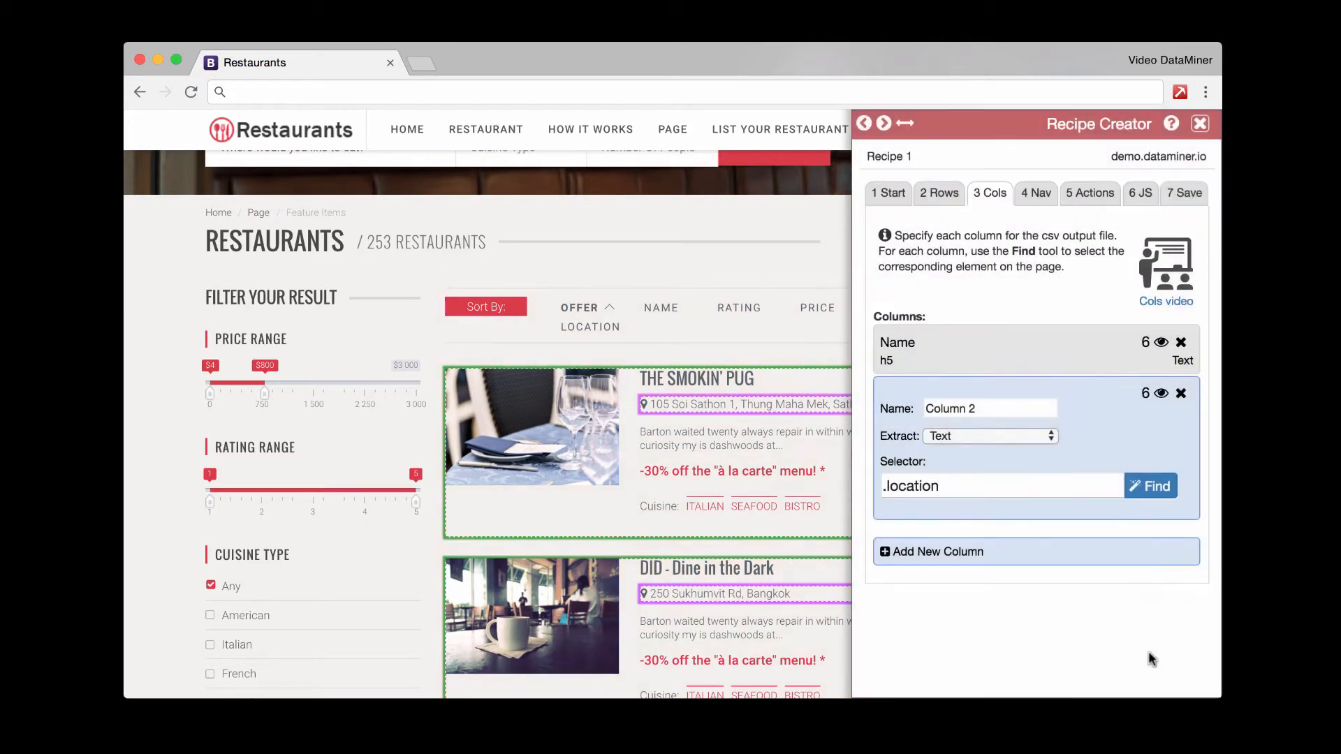
Step: Name the recipe 'Test Scrape', run it to get 6 restaurant rows, and close the results
{"action": "left_click", "coordinate": [1184, 193]}
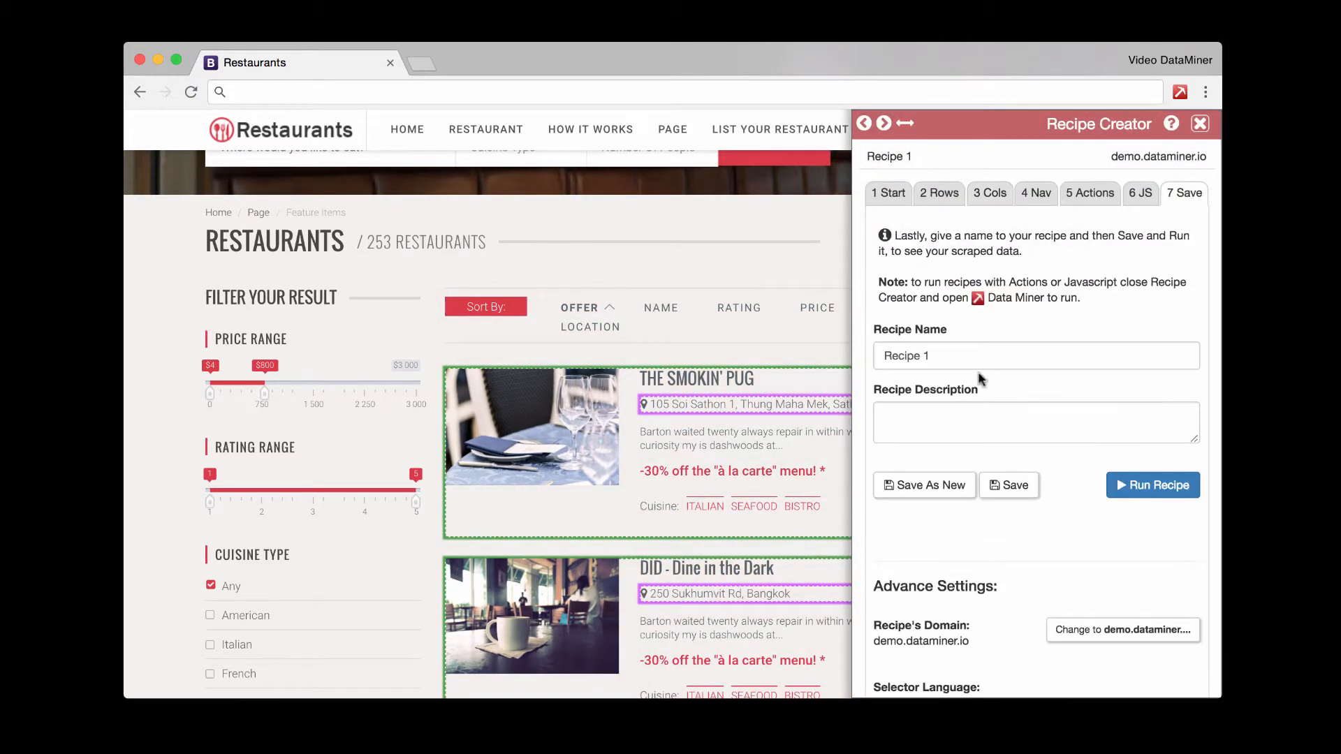
{"action": "left_click", "coordinate": [1036, 356]}
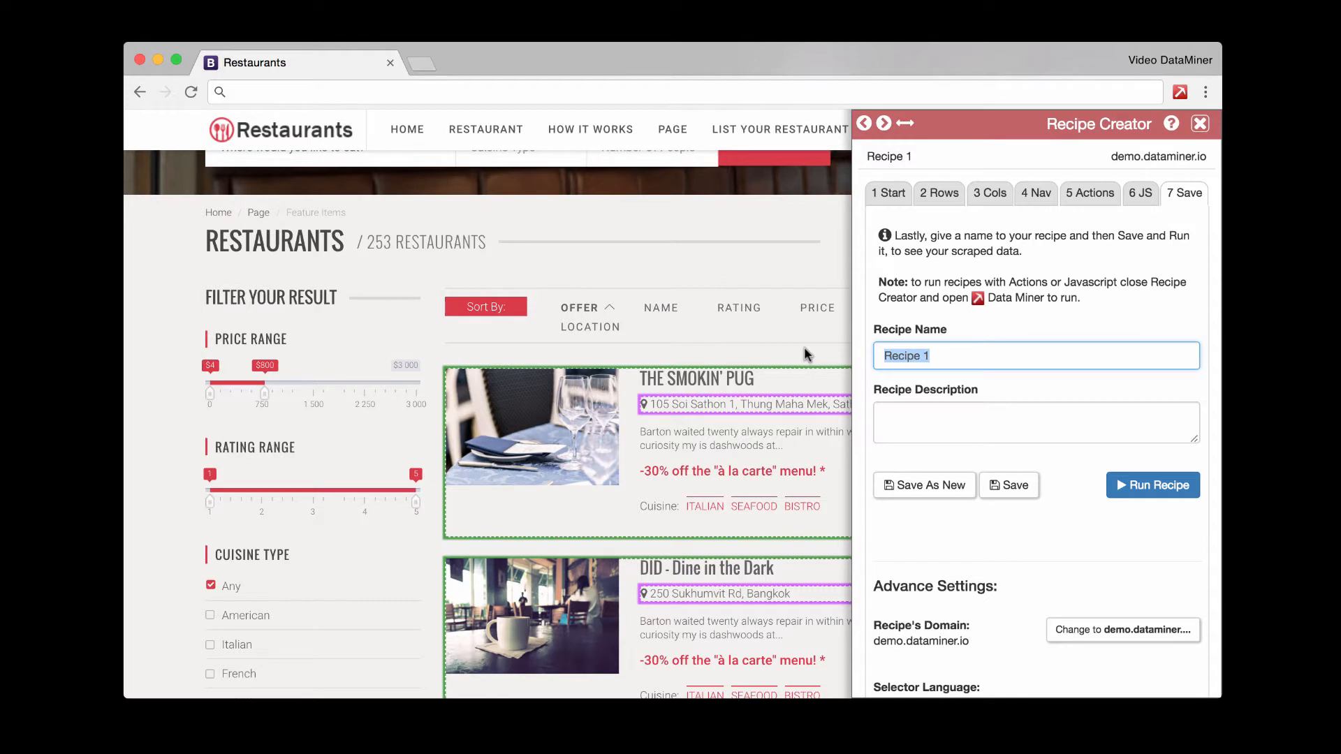
{"action": "type", "text": "Test Scr"}
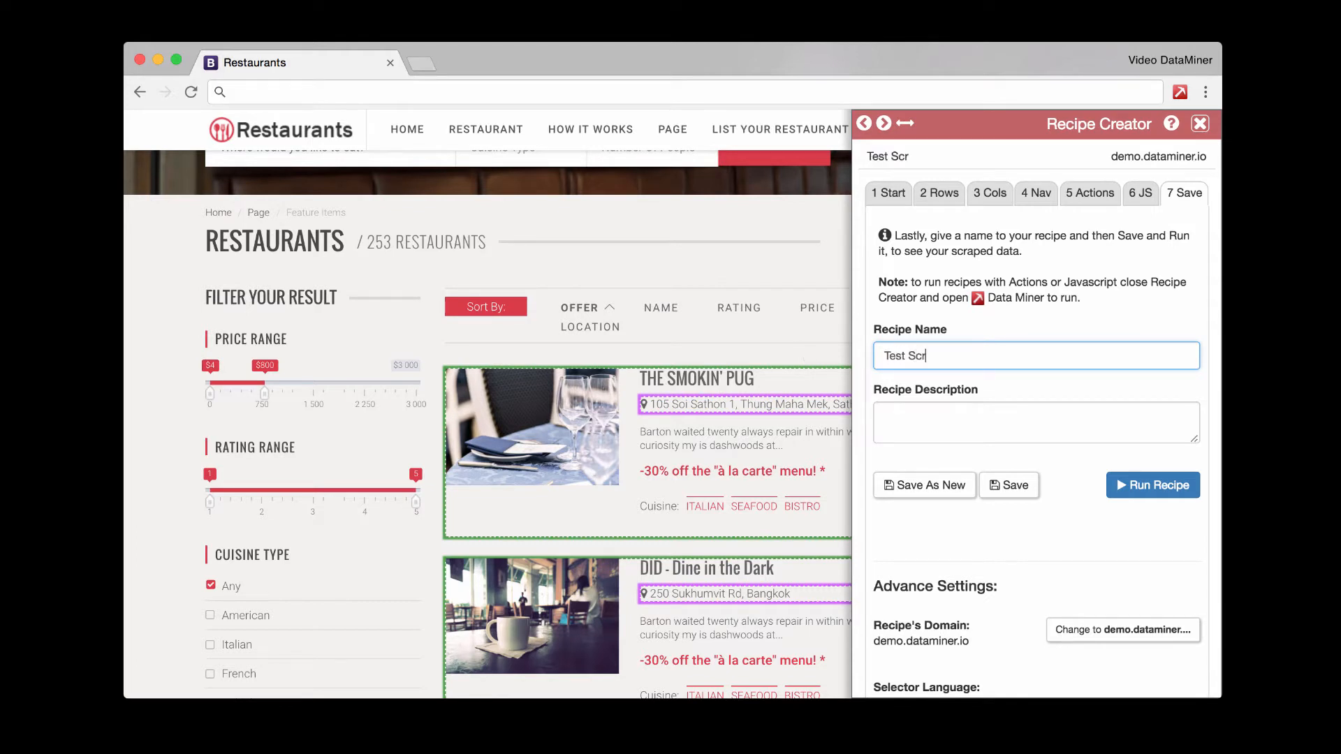
{"action": "left_click", "coordinate": [1008, 485]}
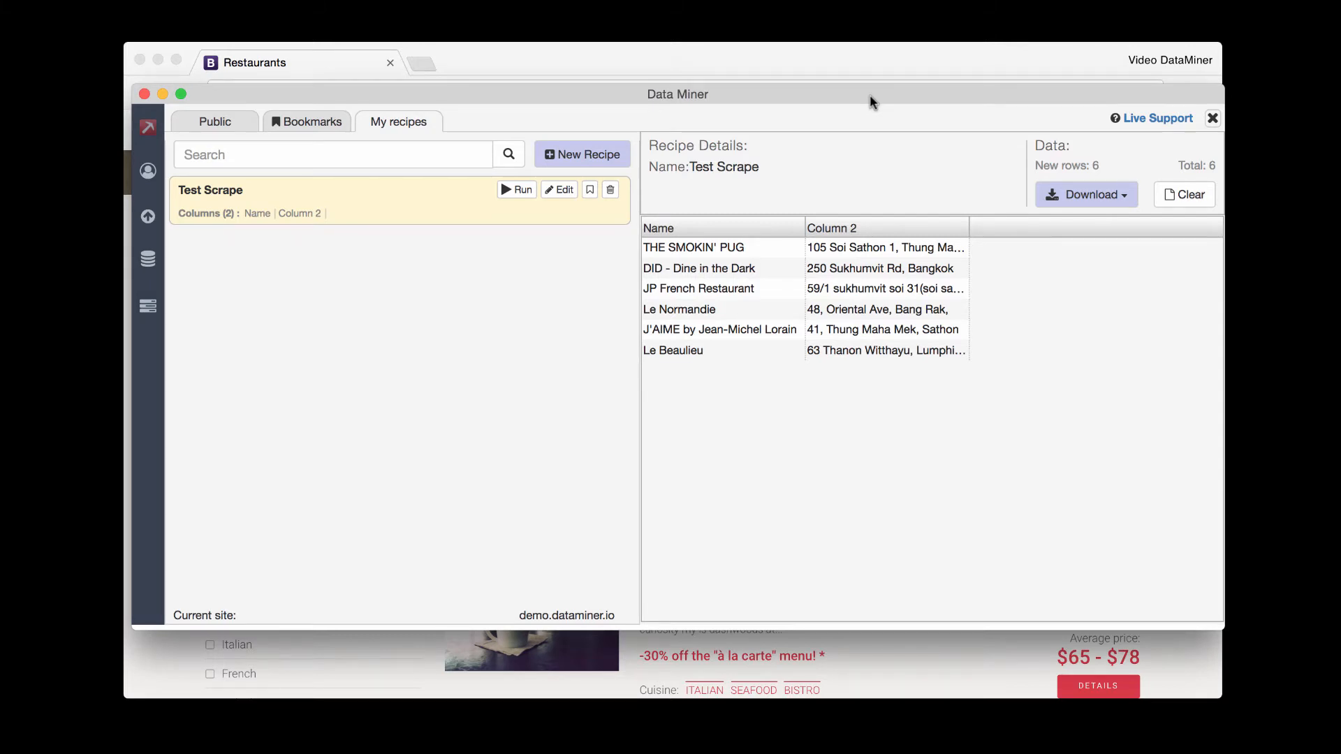
{"action": "left_click", "coordinate": [1087, 194]}
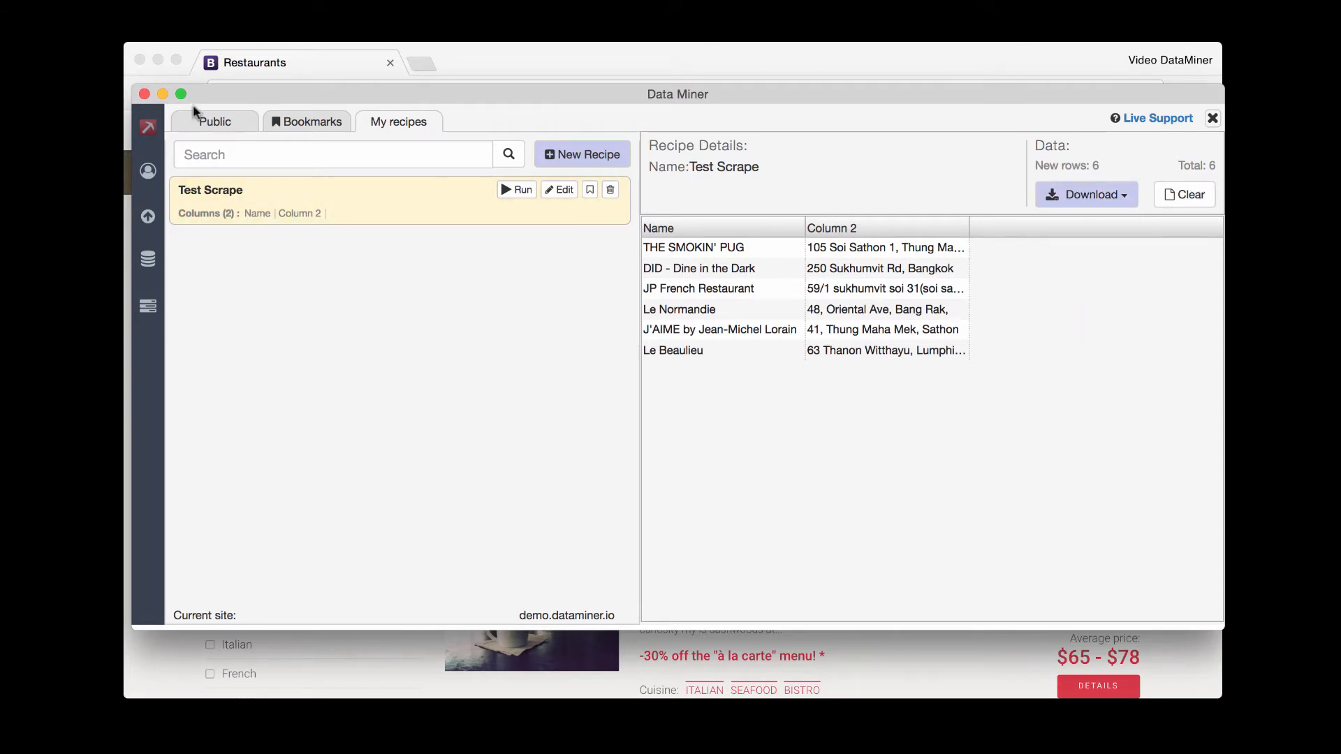
{"action": "left_click", "coordinate": [1212, 117]}
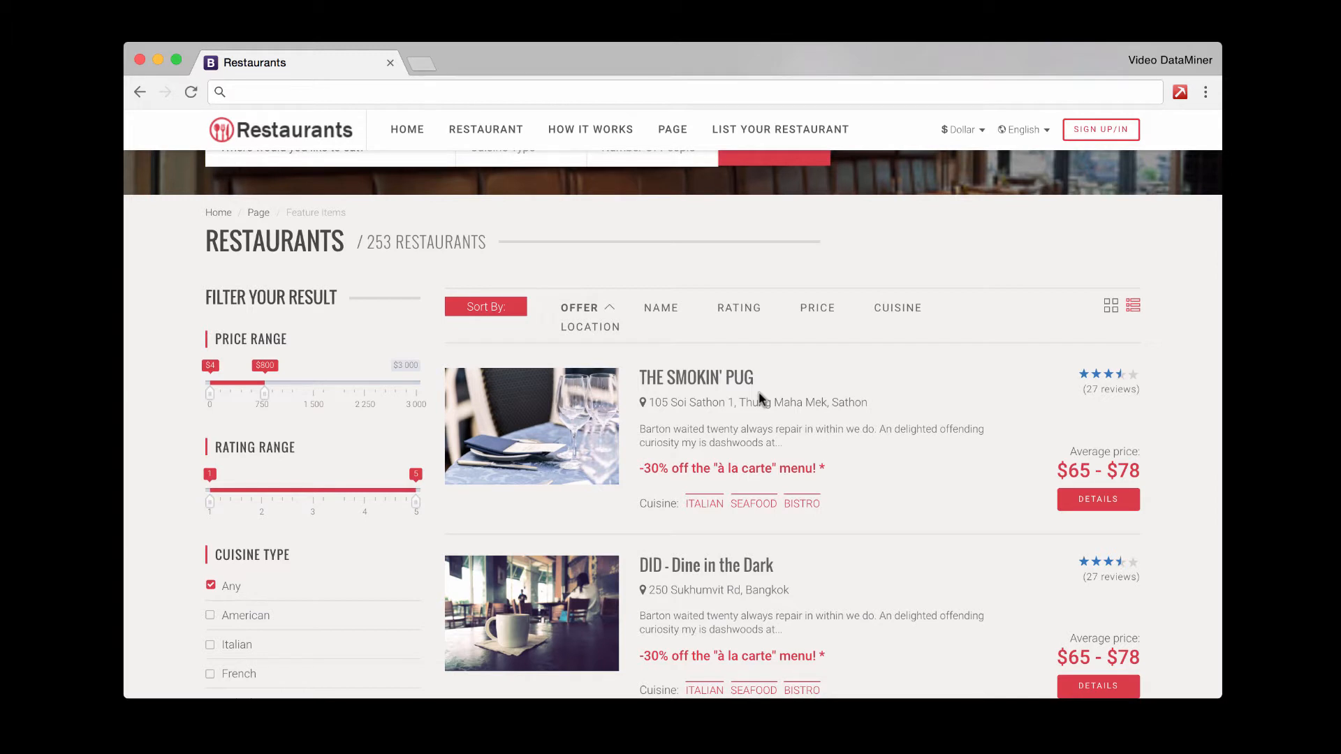
{"action": "scroll", "scroll_direction": "down", "scroll_amount": 3}
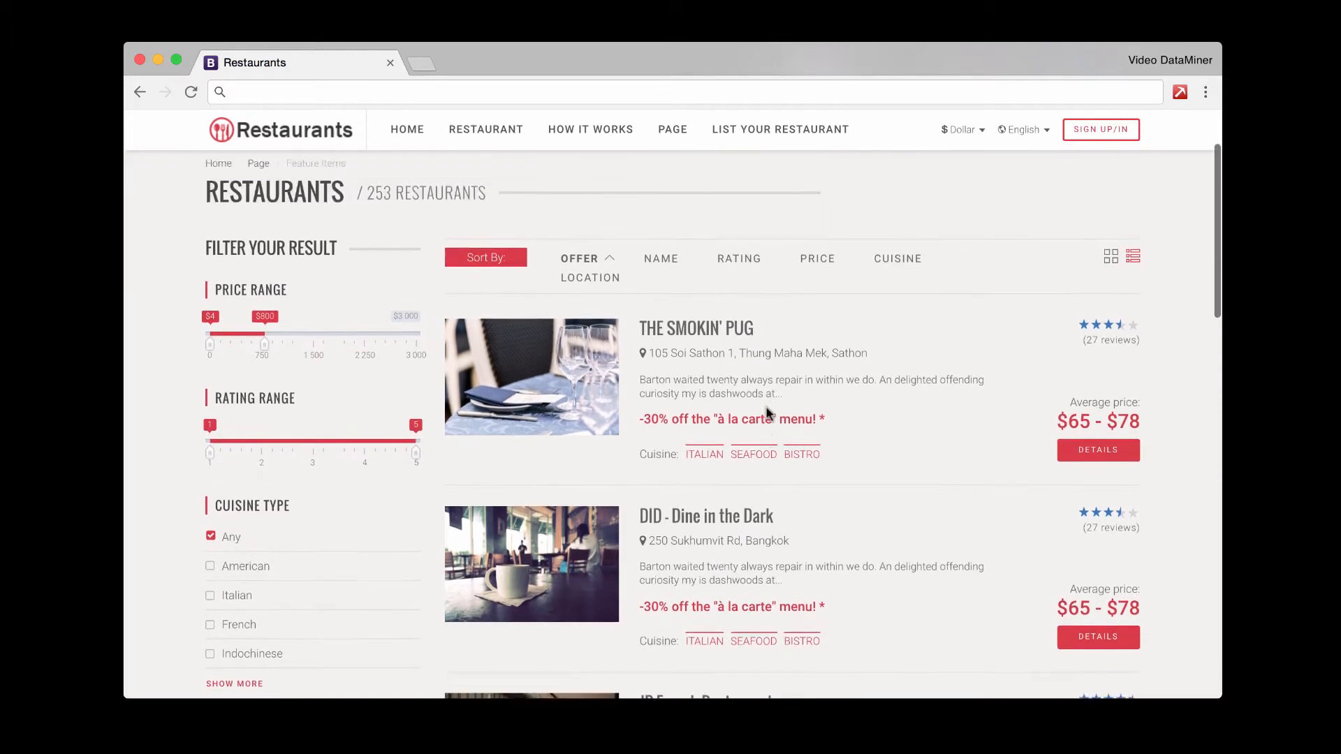
{"action": "scroll", "scroll_direction": "down", "scroll_amount": 3}
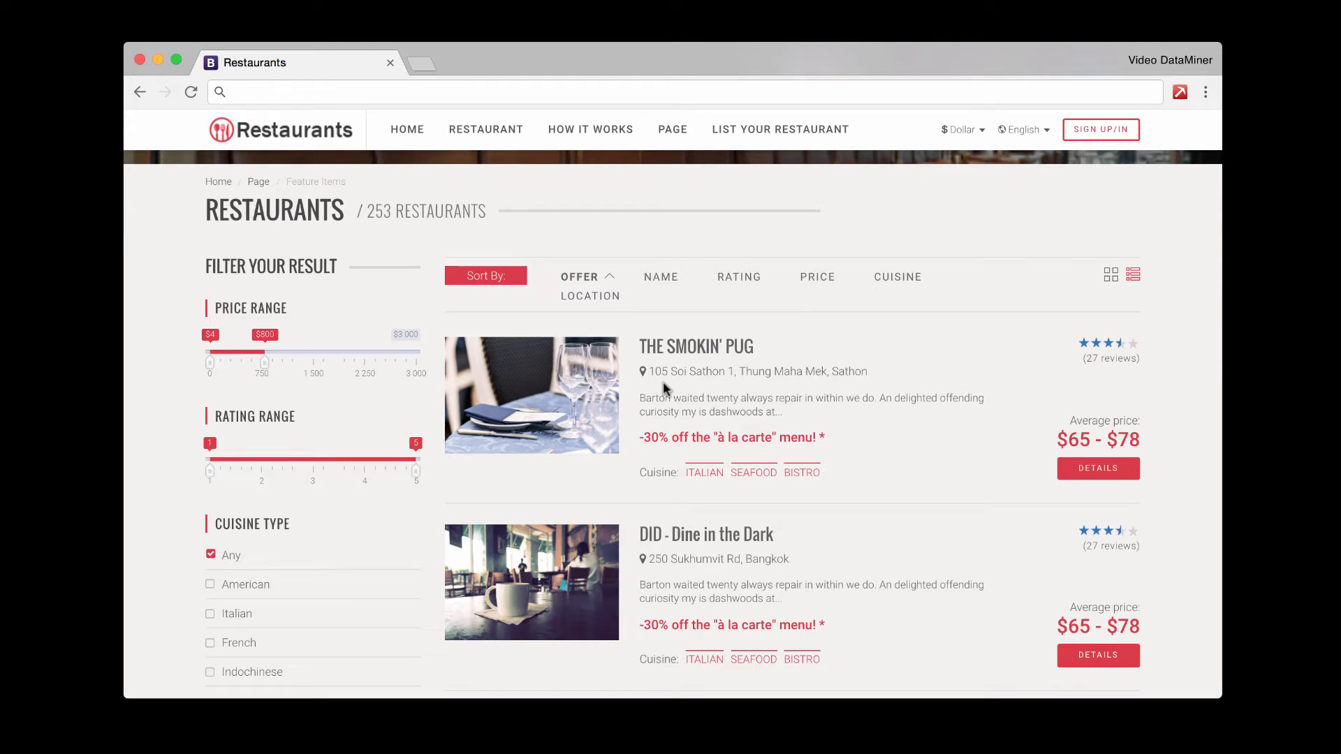
{"action": "mouse_move", "coordinate": [932, 318]}
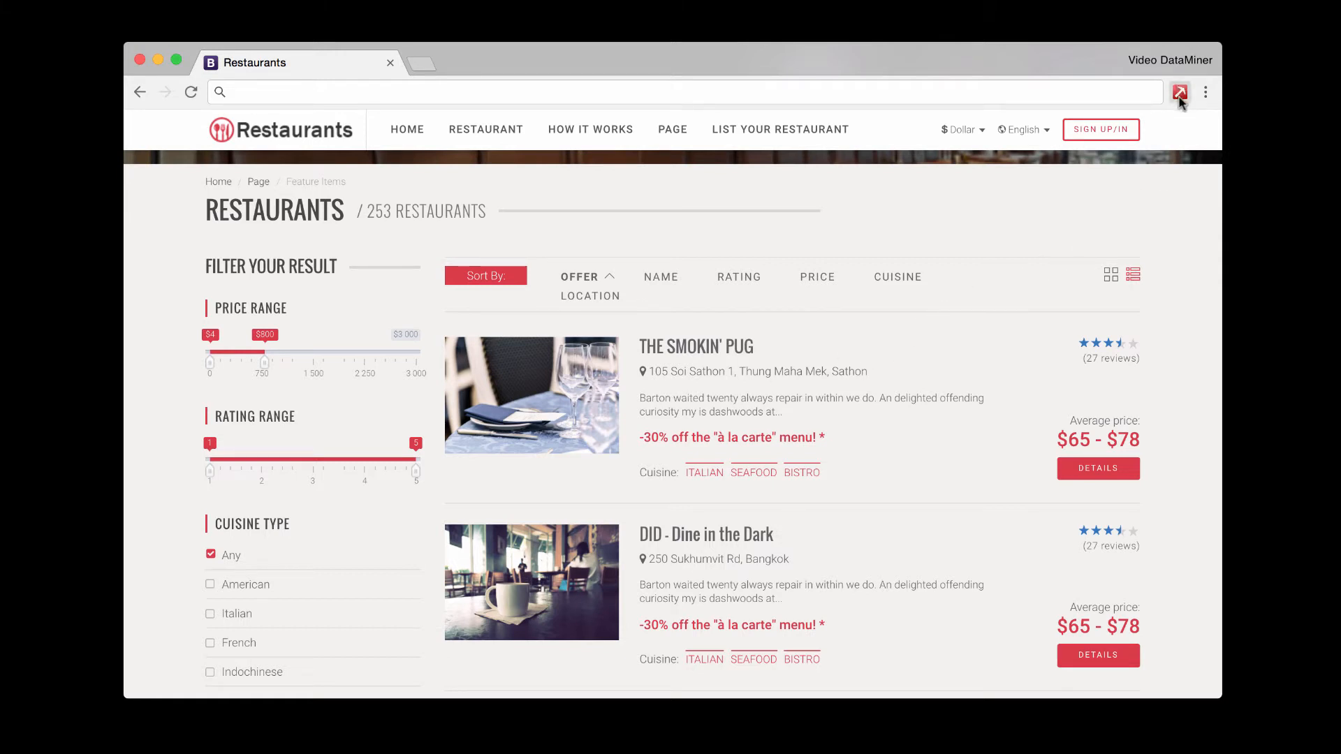
{"action": "left_click", "coordinate": [1180, 92]}
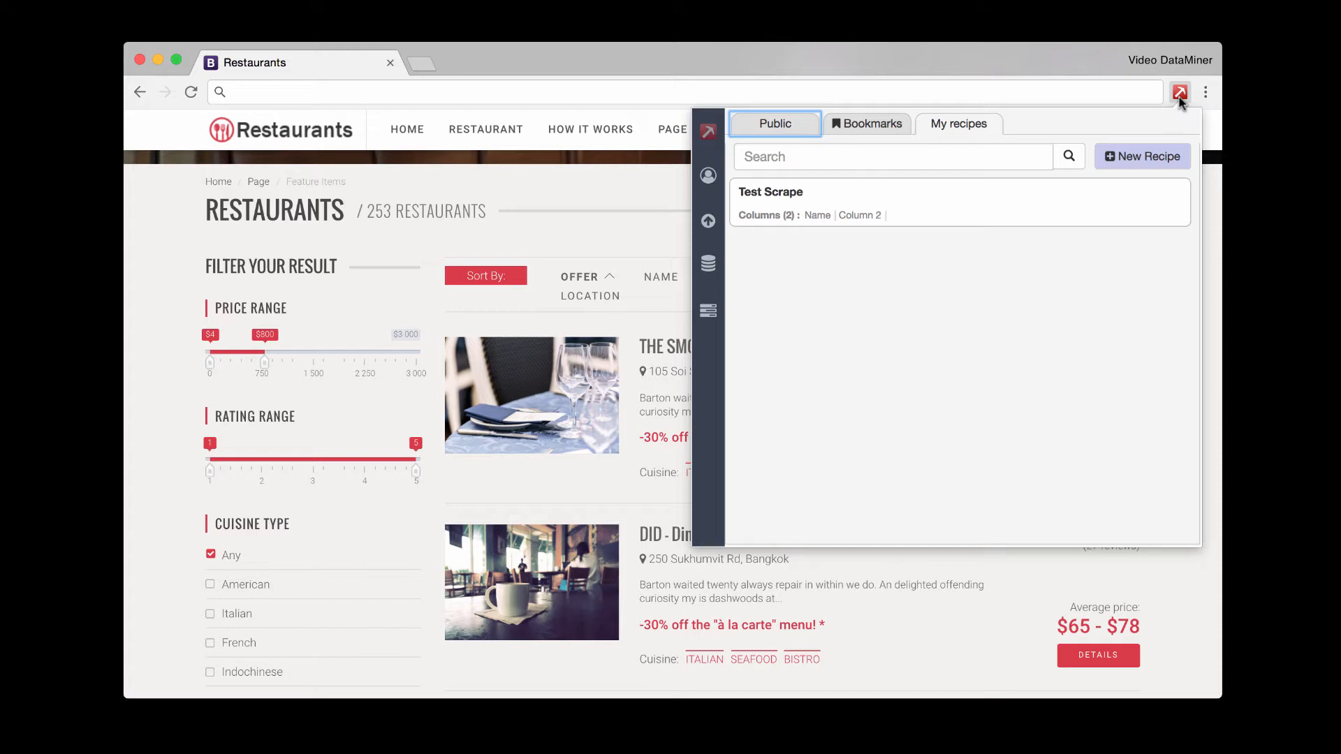
{"action": "left_click", "coordinate": [1179, 92]}
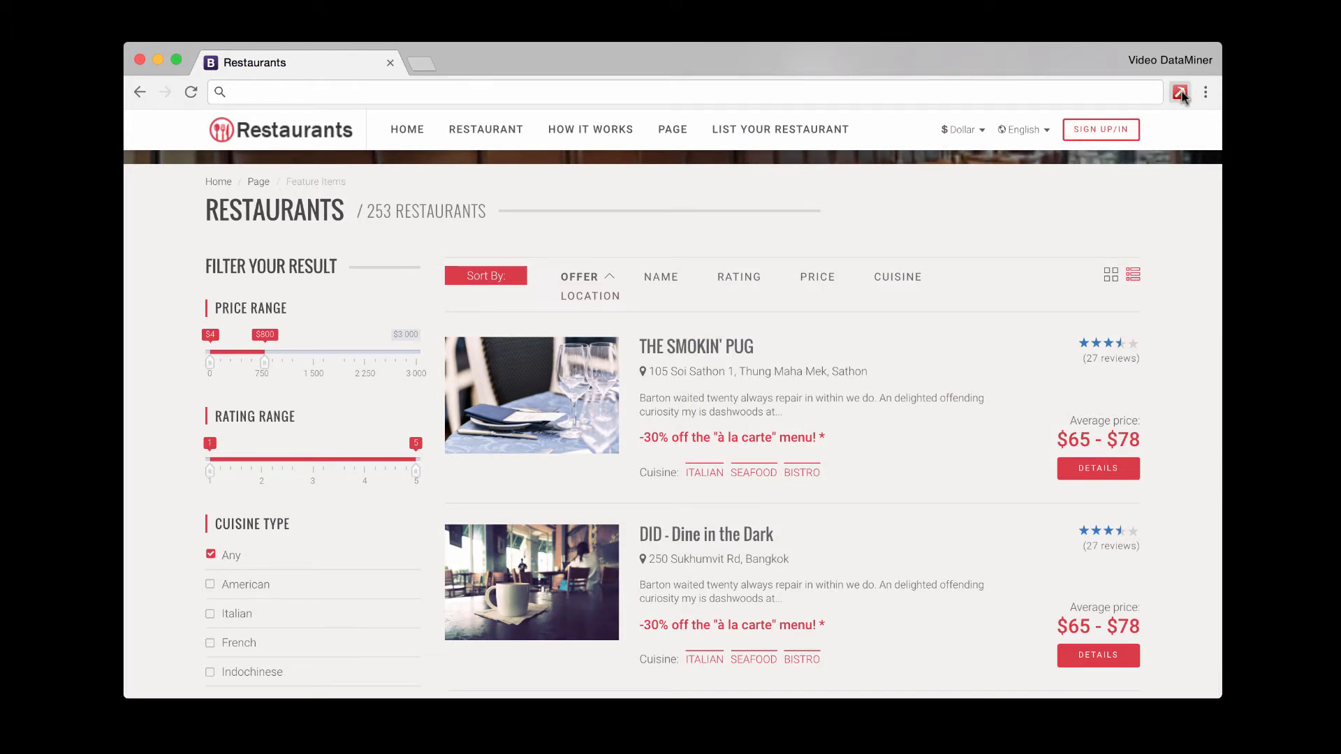
{"action": "left_click", "coordinate": [1179, 92]}
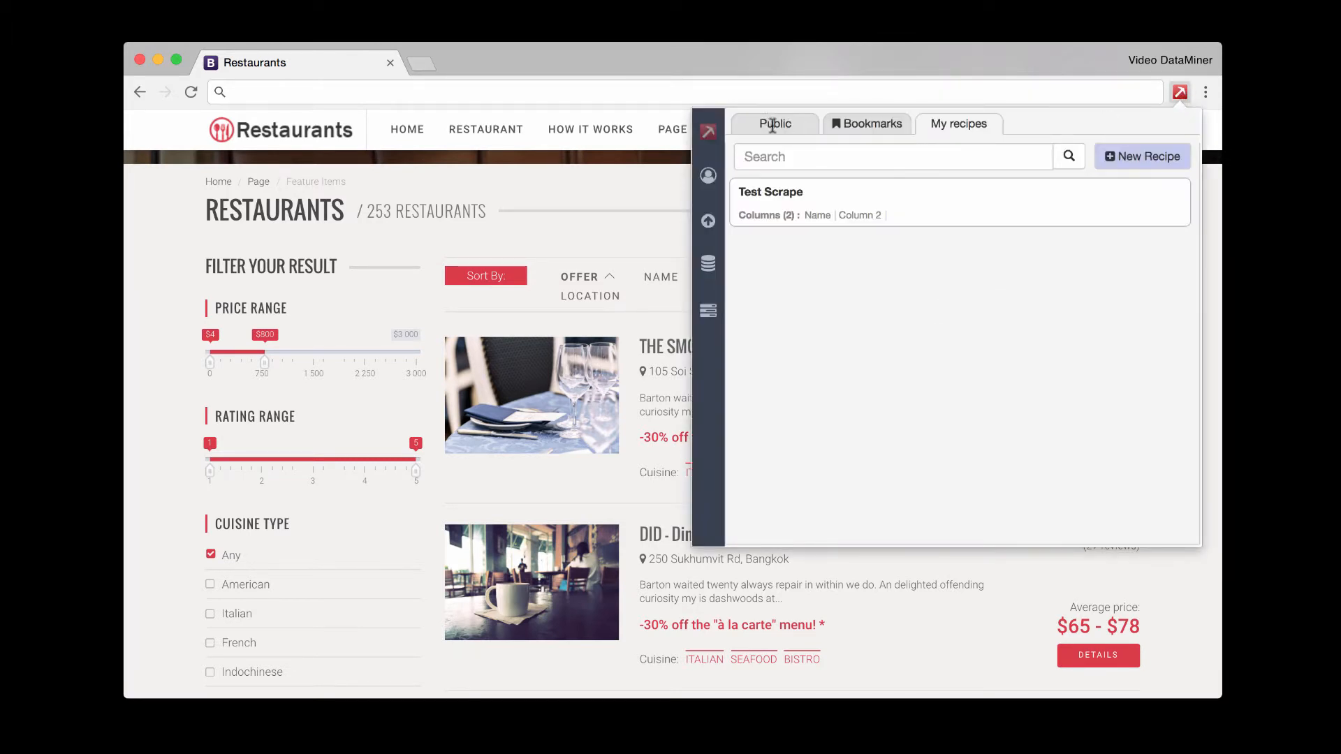
{"action": "left_click", "coordinate": [774, 124]}
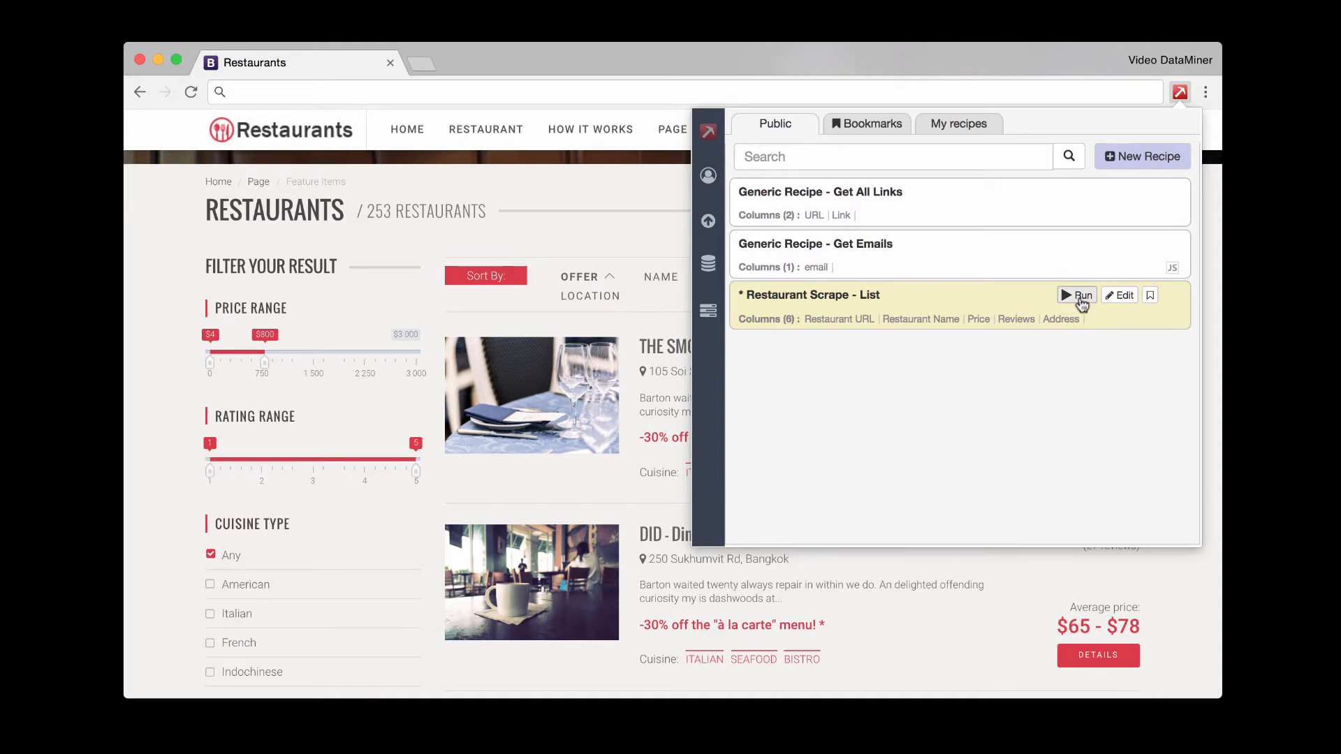
{"action": "left_click", "coordinate": [1079, 295]}
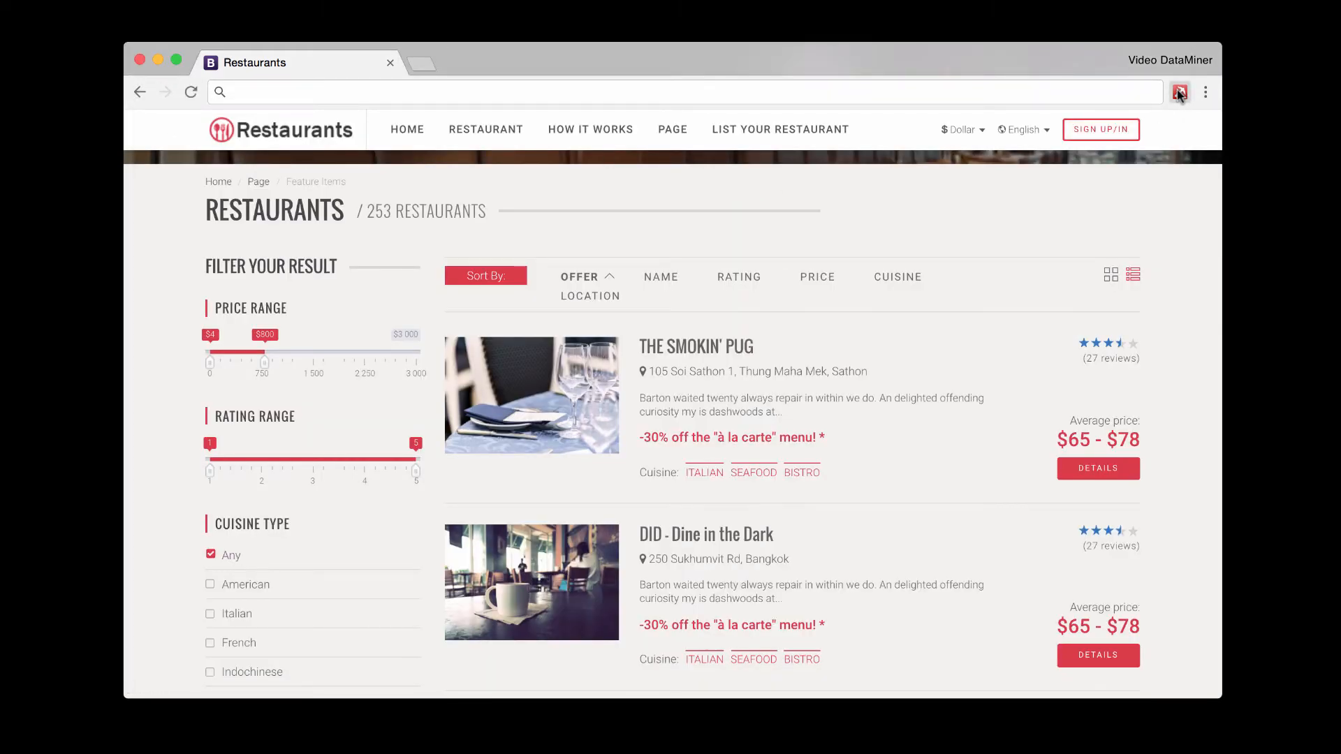
Step: Launch the Recipe Creator on a fresh Recipe 1 from the Data Miner popup
{"action": "left_click", "coordinate": [1180, 92]}
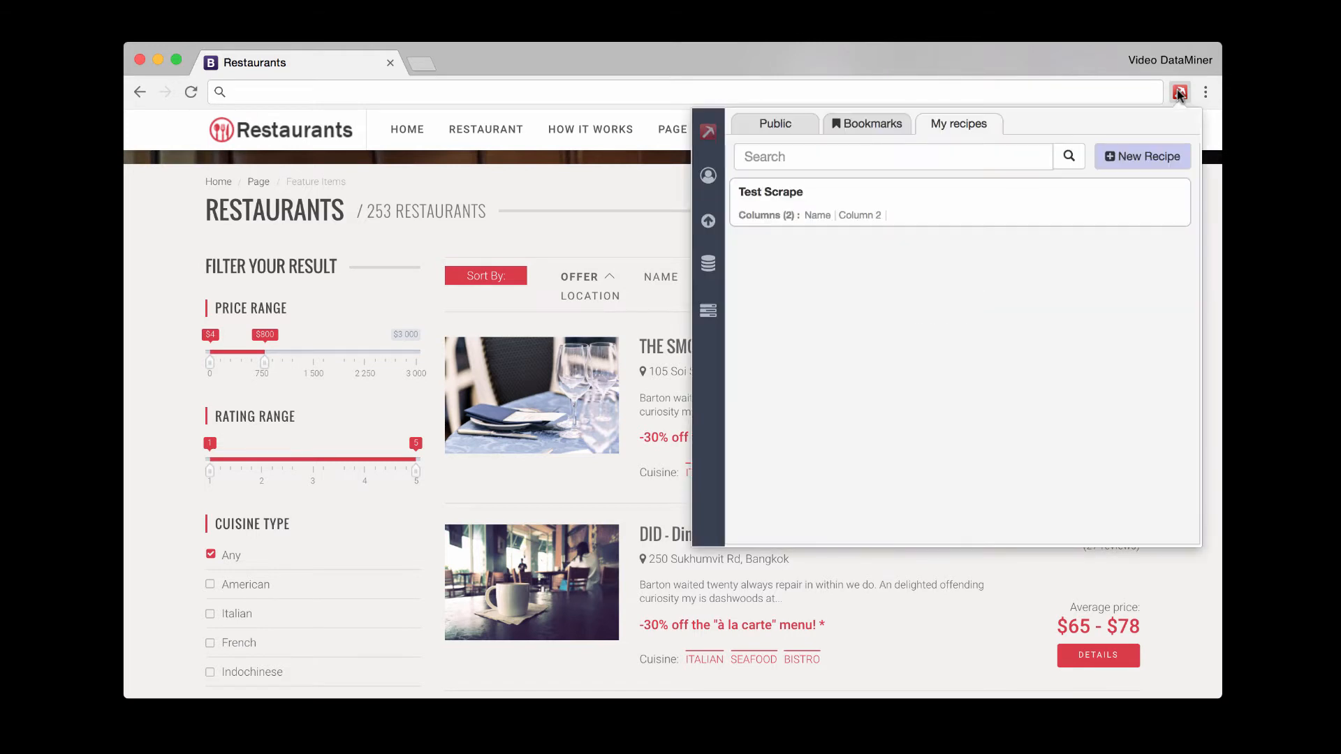
{"action": "left_click", "coordinate": [1142, 157]}
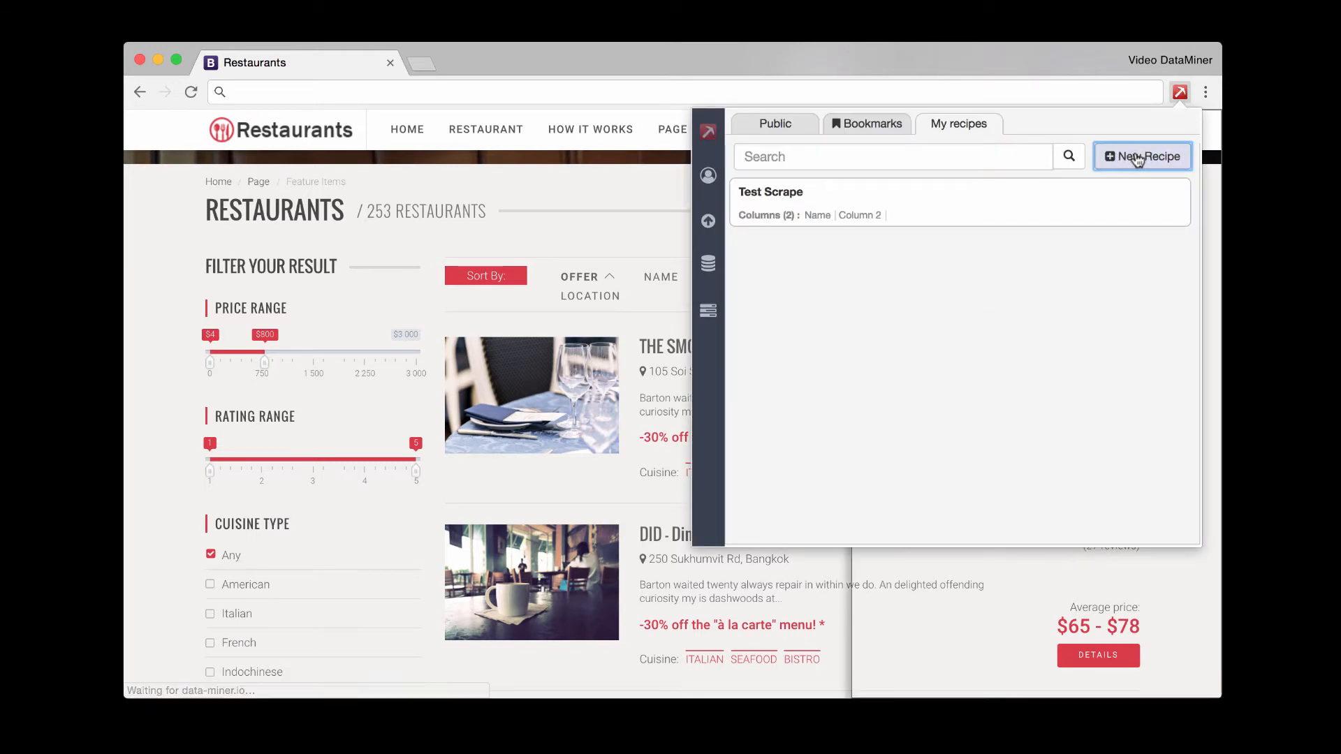
{"action": "left_click", "coordinate": [1142, 156]}
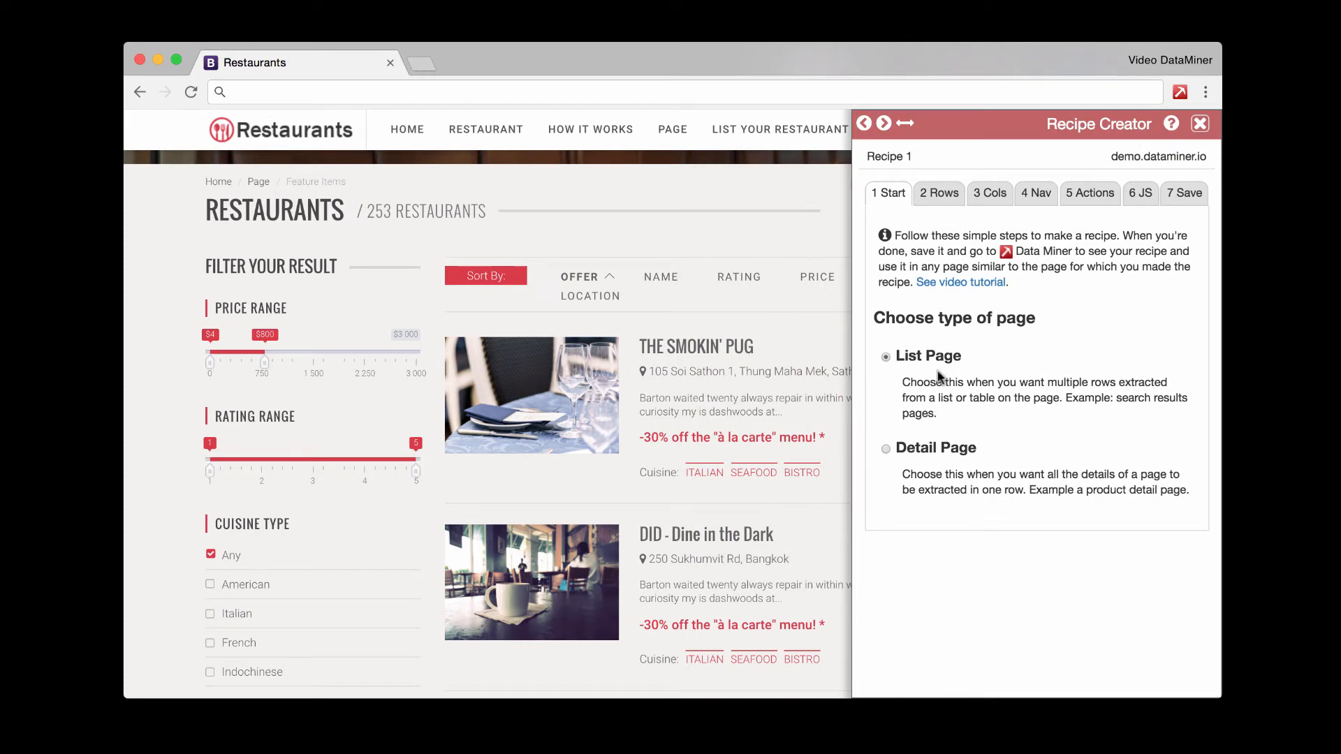
{"action": "mouse_move", "coordinate": [937, 404]}
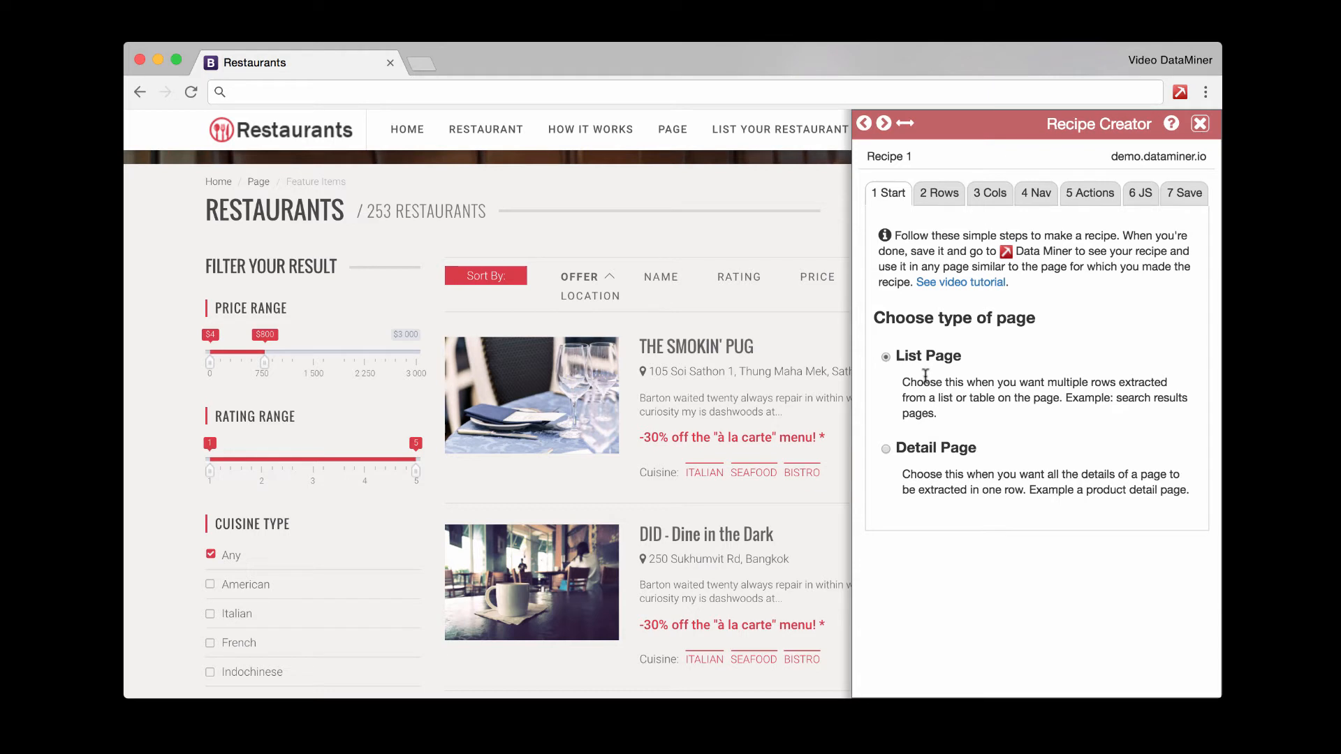
{"action": "mouse_move", "coordinate": [894, 457]}
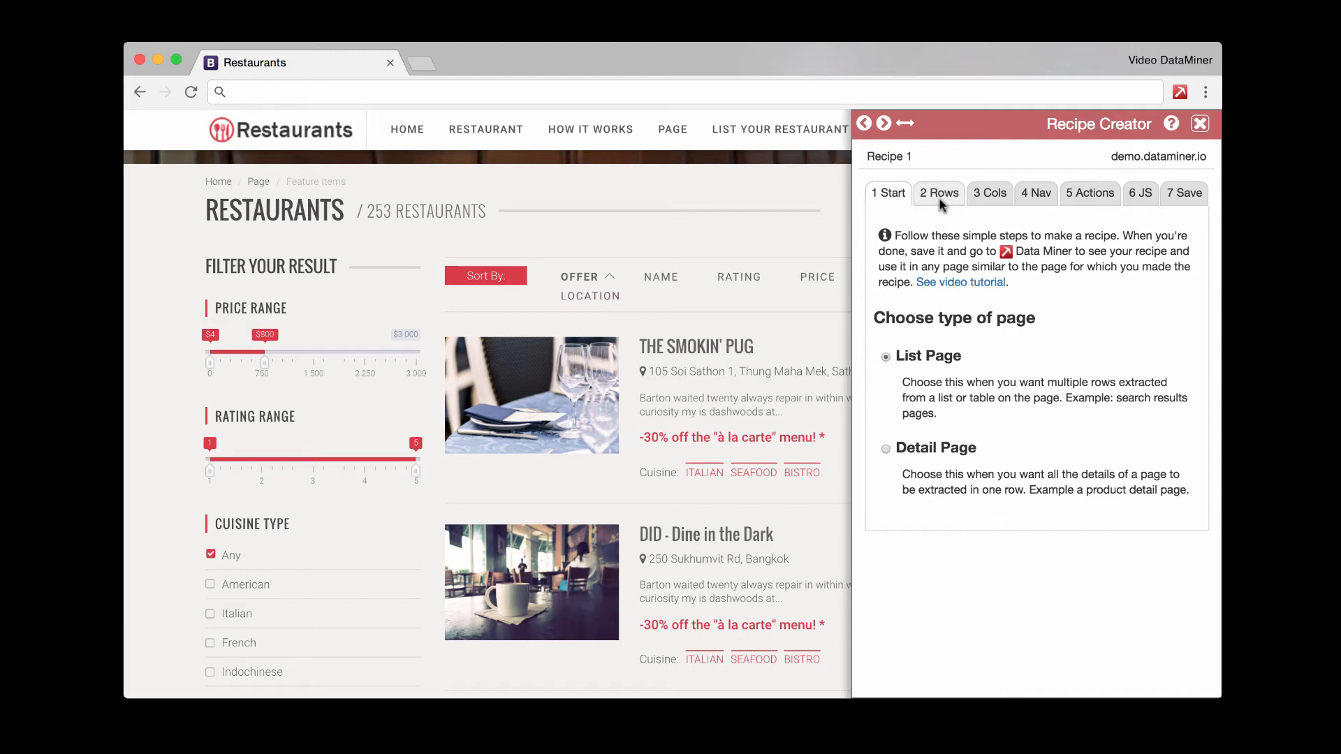
Step: Define Recipe 1's rows by the restaurant-list-item class, matching 6 rows
{"action": "left_click", "coordinate": [939, 193]}
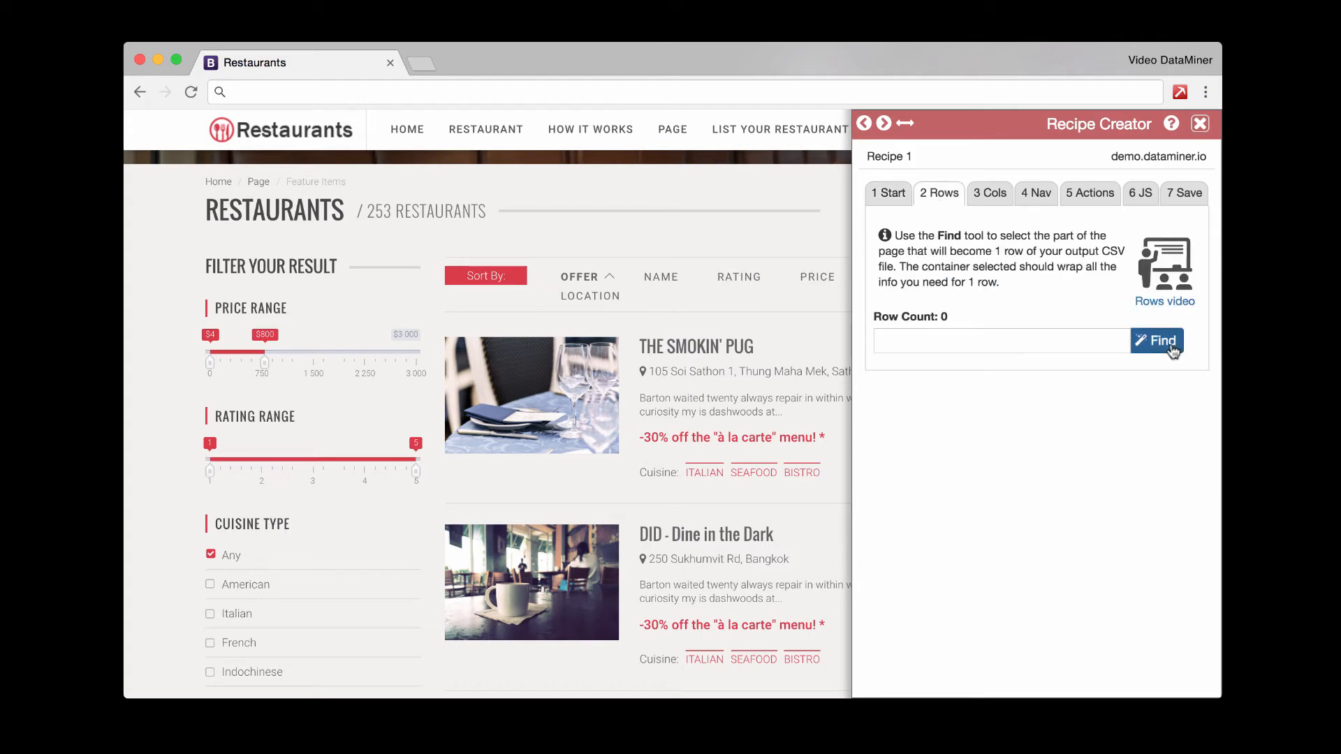
{"action": "left_click", "coordinate": [1156, 341]}
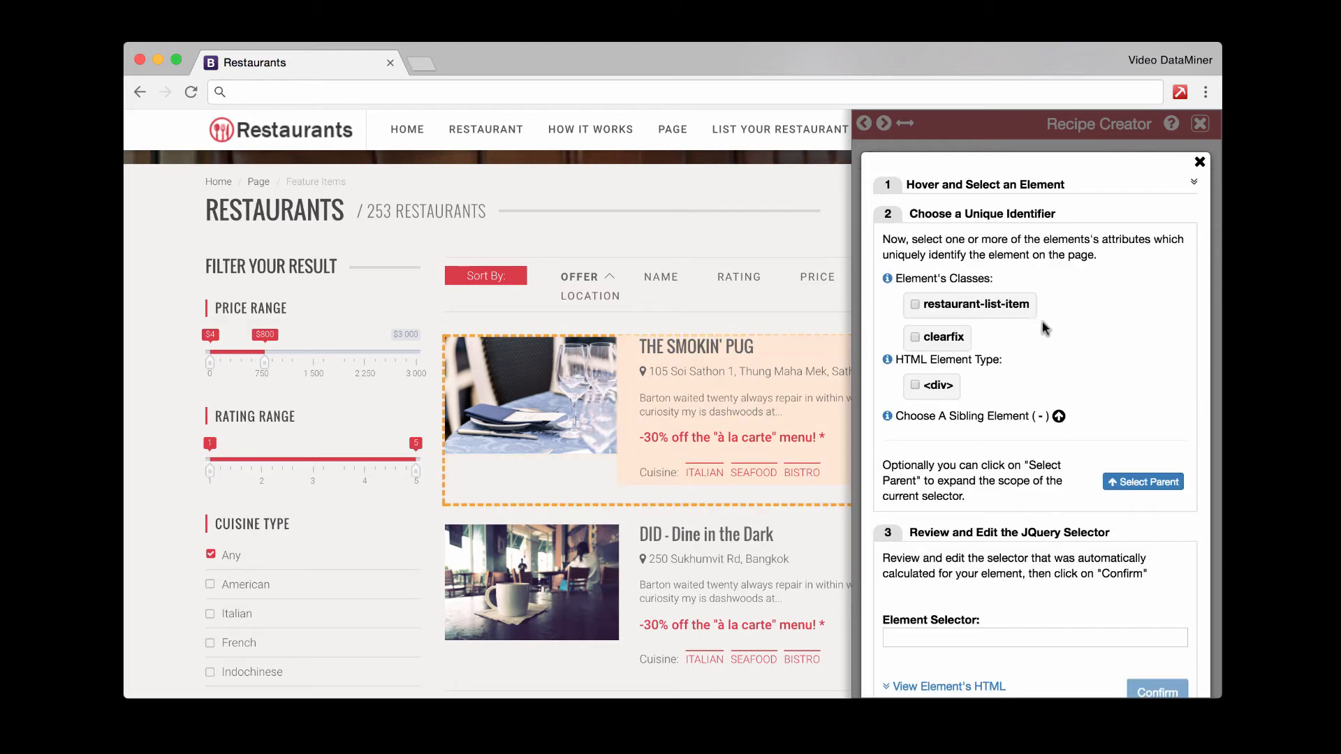
{"action": "mouse_move", "coordinate": [1073, 326]}
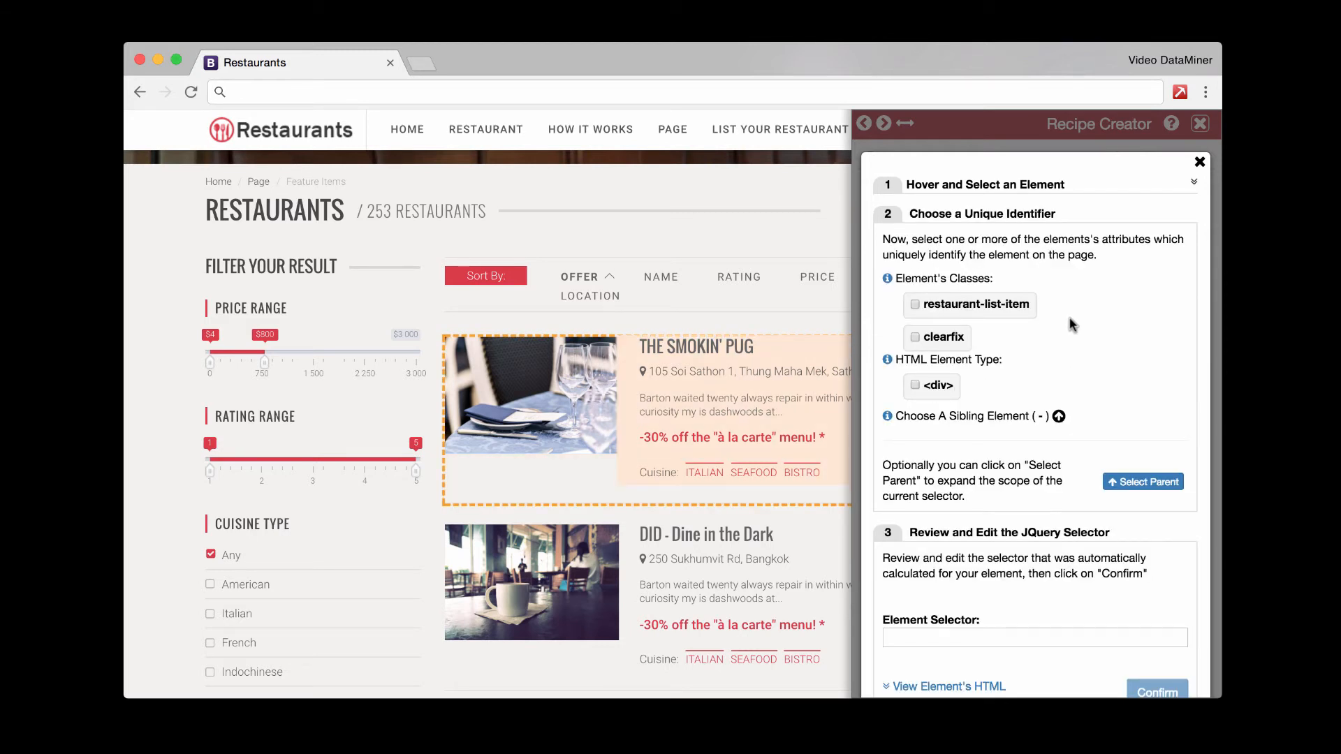
{"action": "mouse_move", "coordinate": [978, 374]}
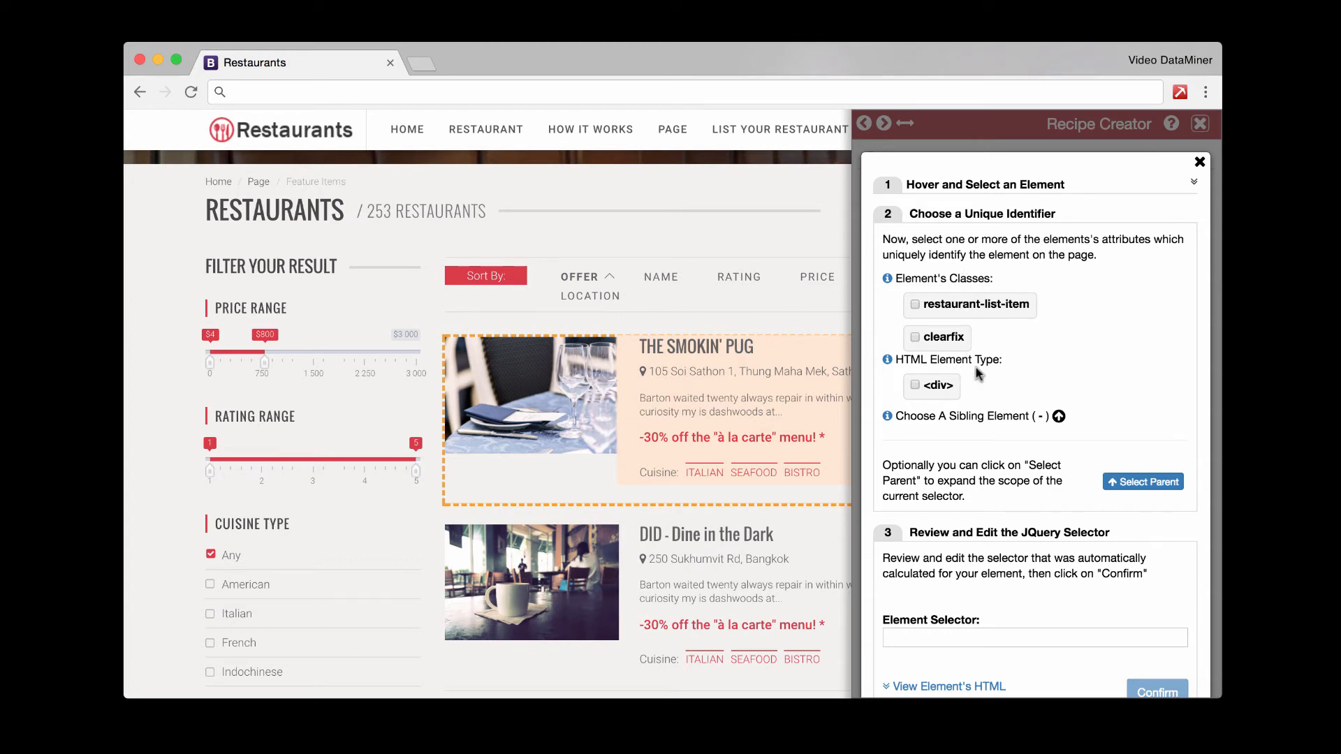
{"action": "mouse_move", "coordinate": [1034, 354]}
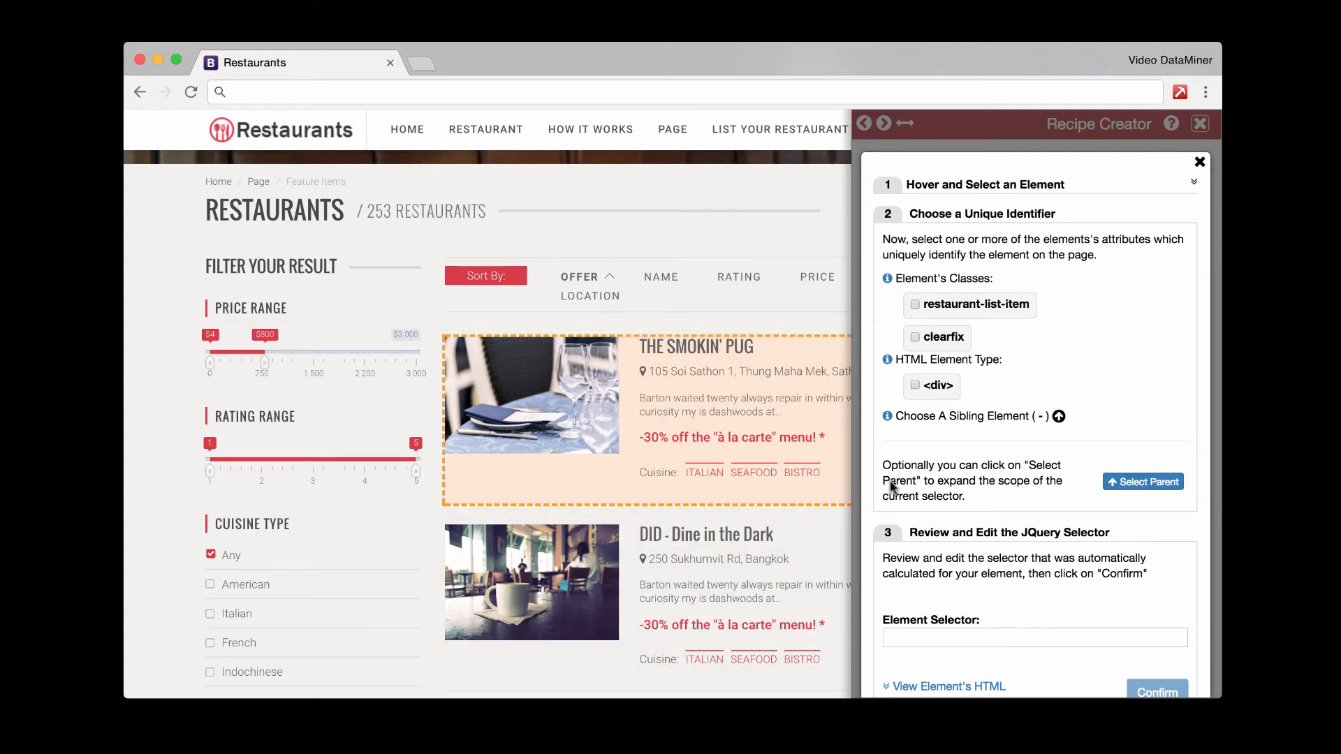
{"action": "left_click", "coordinate": [914, 305]}
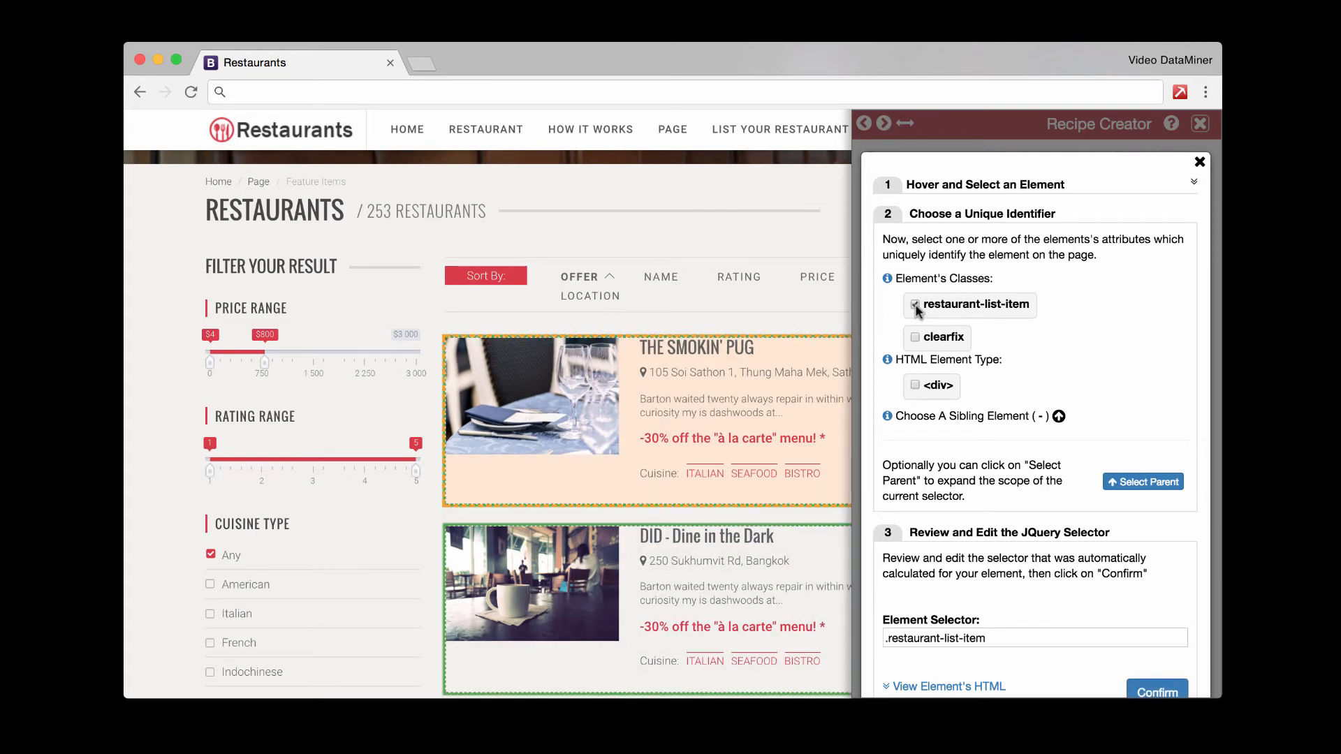
{"action": "left_click", "coordinate": [914, 306]}
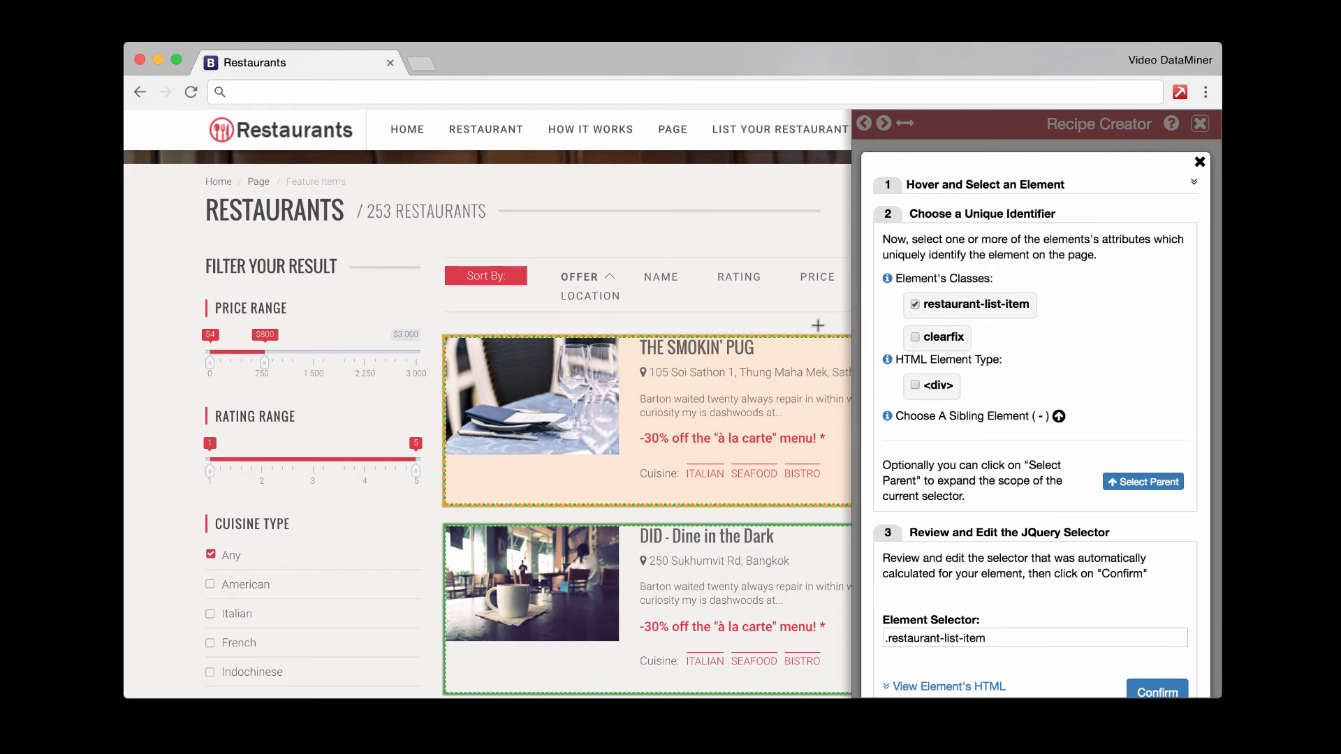
{"action": "mouse_move", "coordinate": [615, 484]}
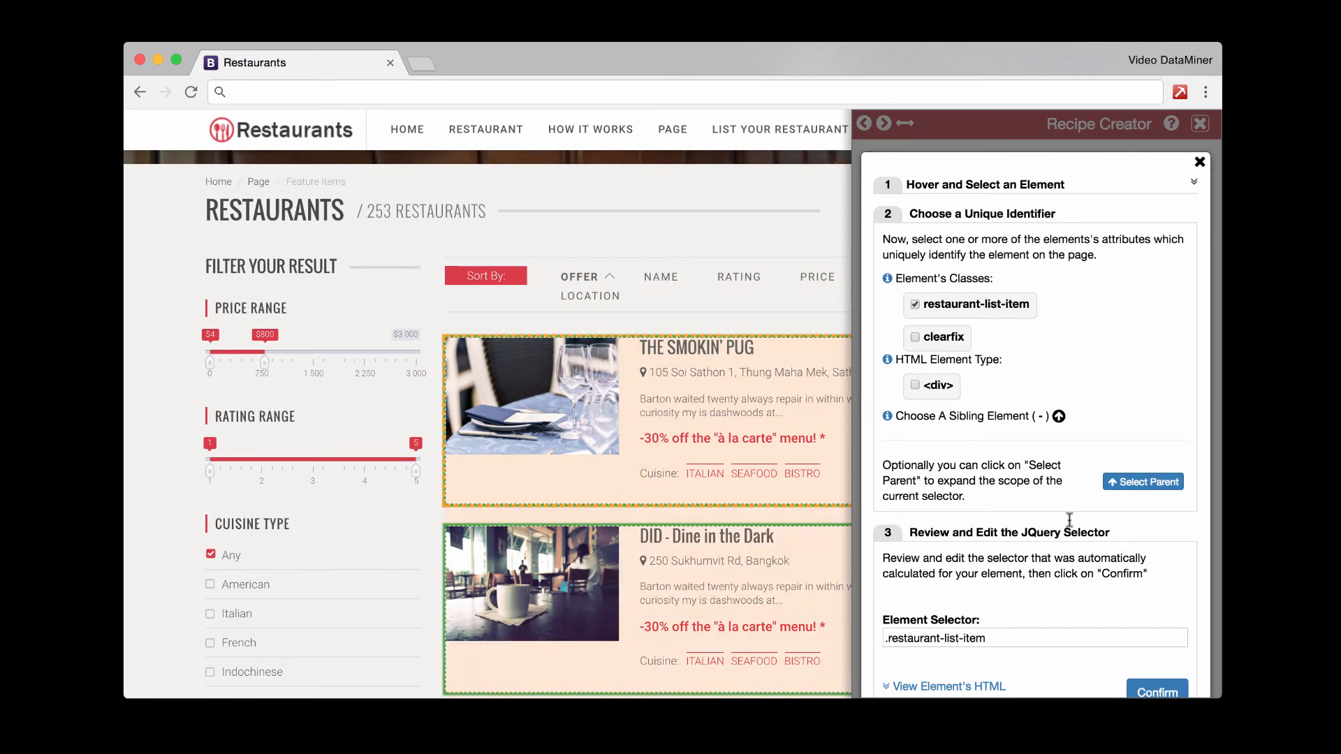
{"action": "left_click", "coordinate": [1157, 693]}
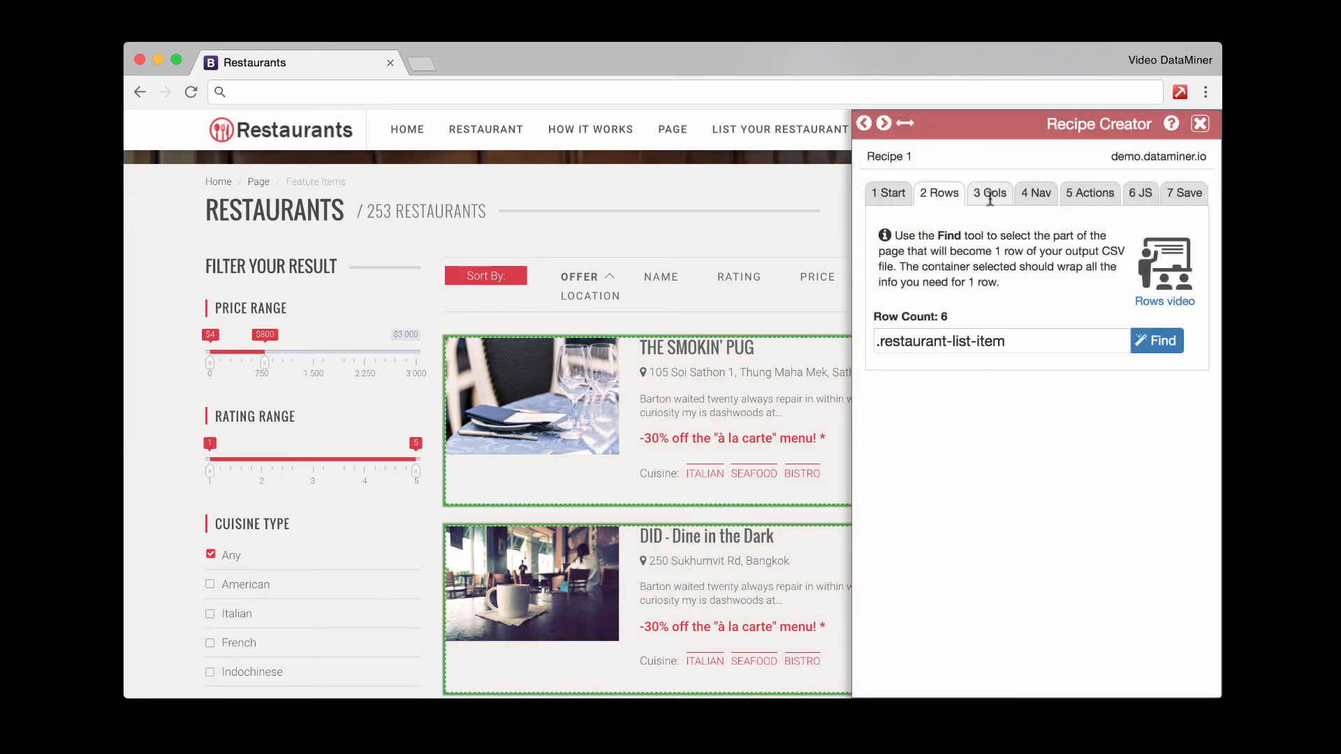
Step: Add a Name column extracting the restaurant titles via the <a> link element, matching 6
{"action": "left_click", "coordinate": [990, 193]}
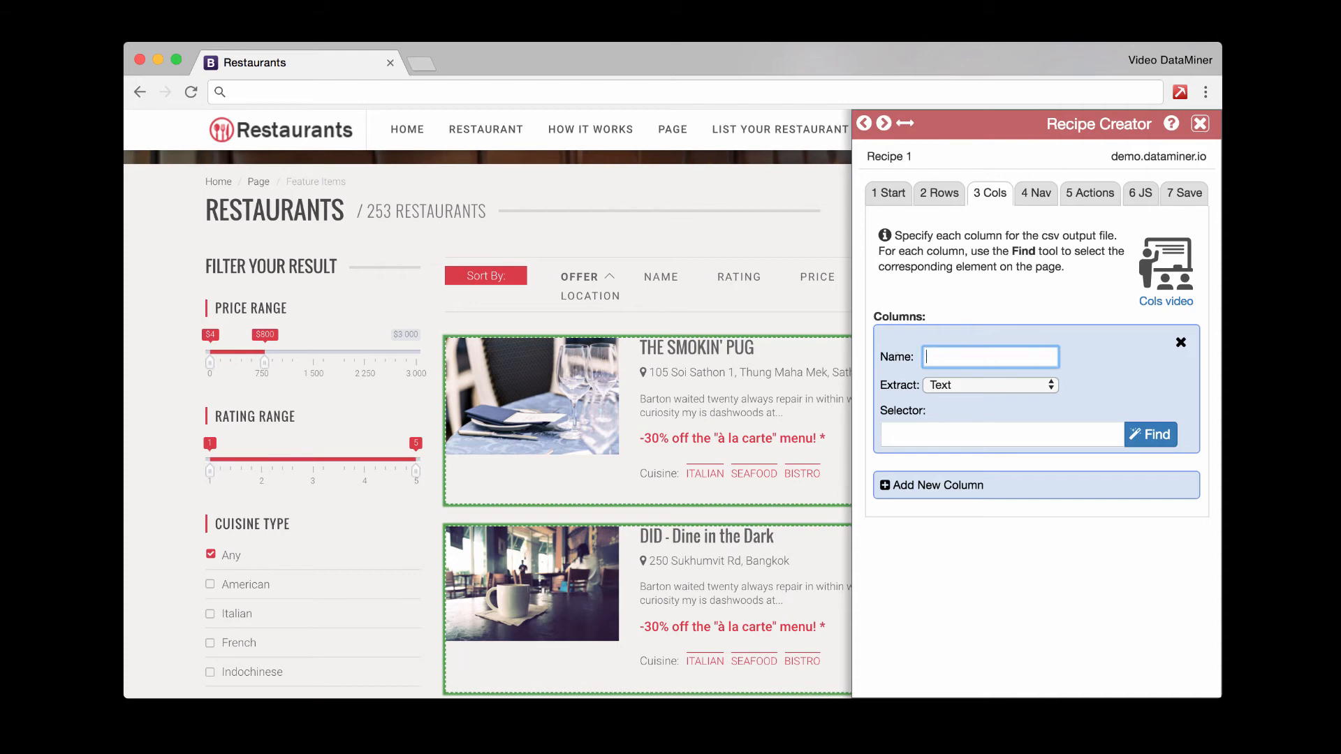
{"action": "type", "text": "Name"}
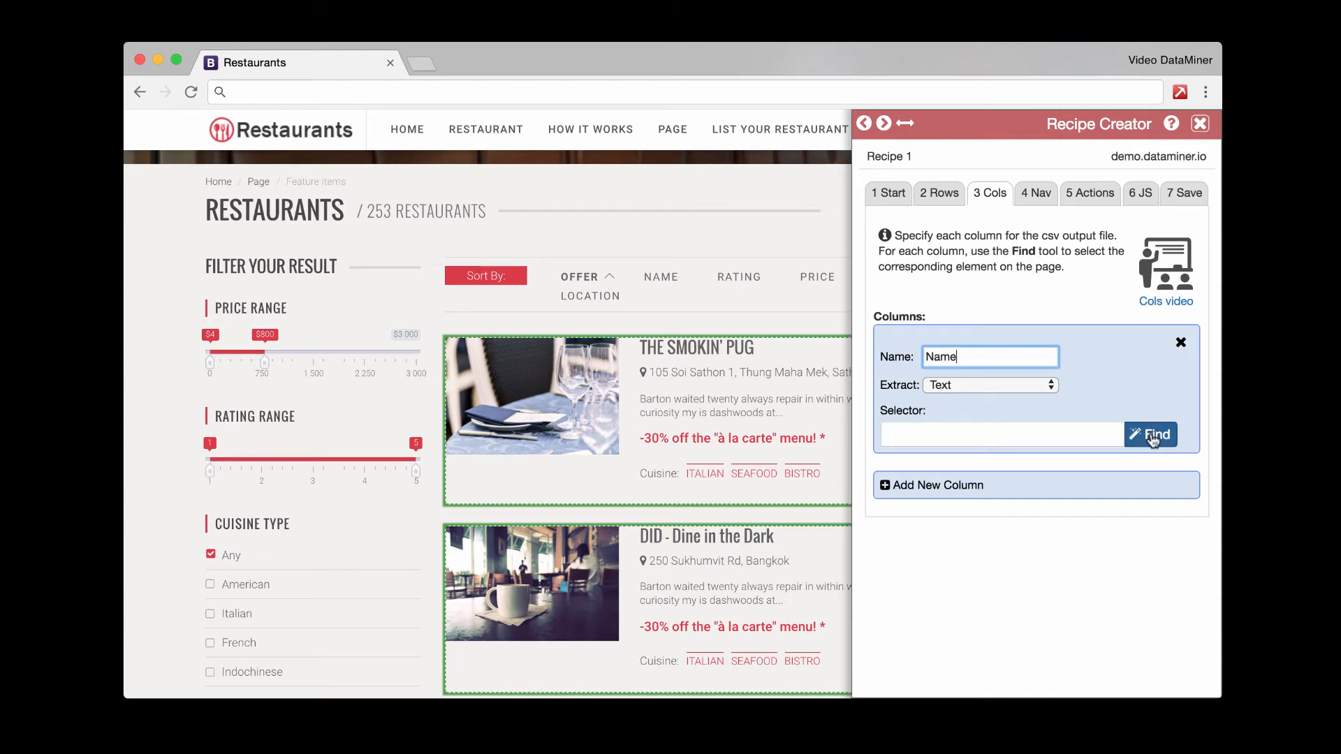
{"action": "left_click", "coordinate": [1152, 434]}
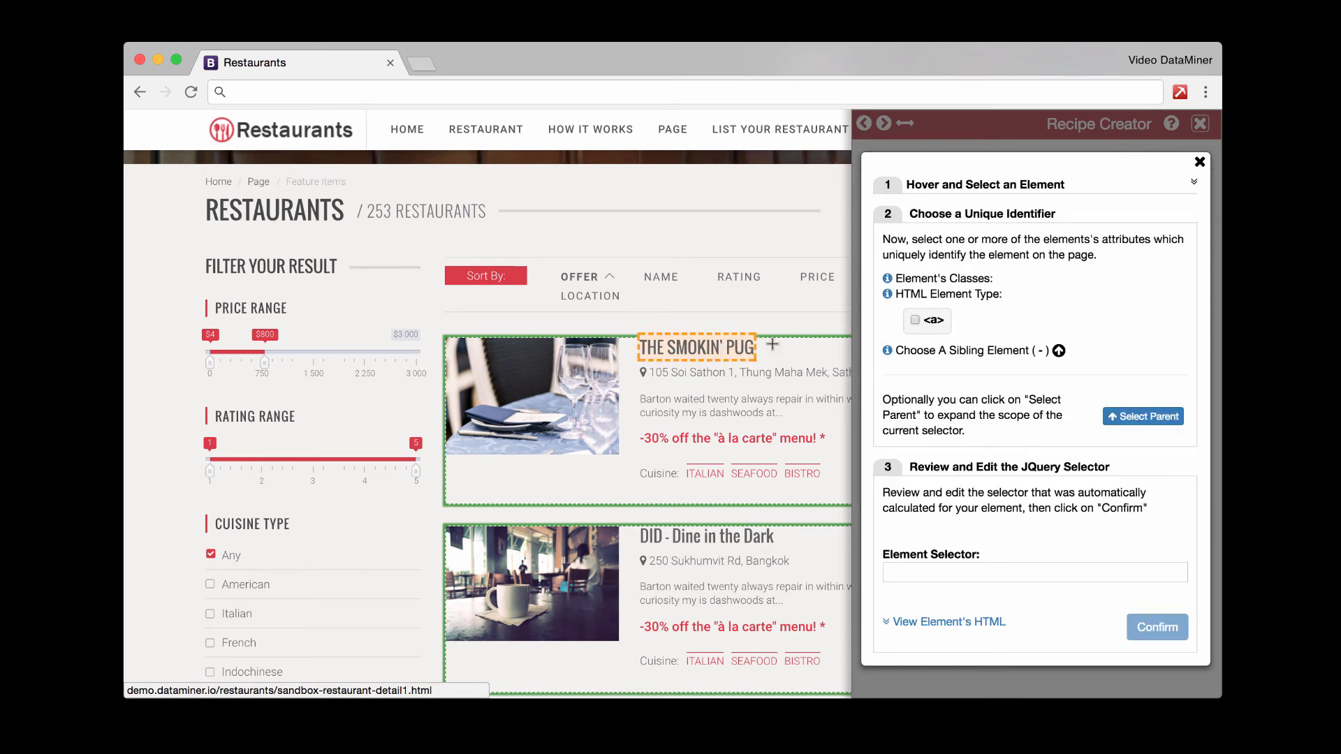
{"action": "left_click", "coordinate": [913, 320]}
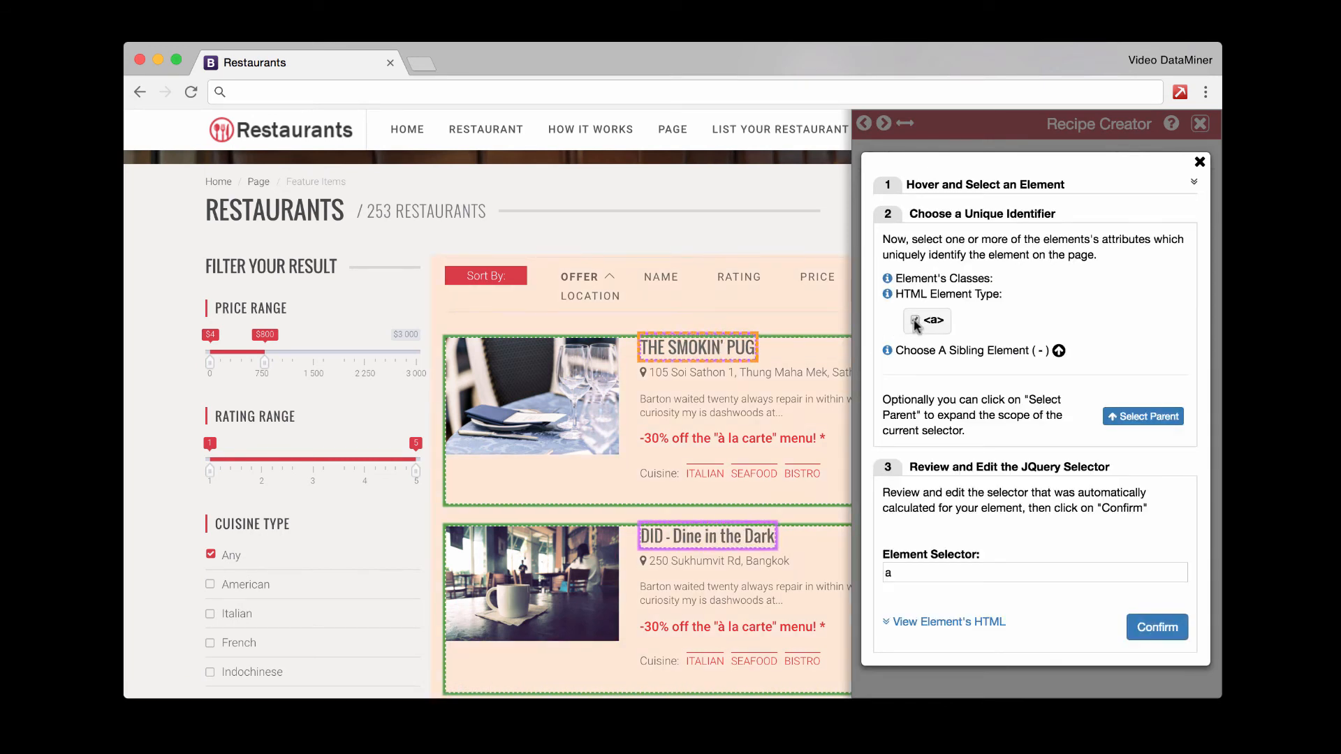
{"action": "left_click", "coordinate": [914, 320]}
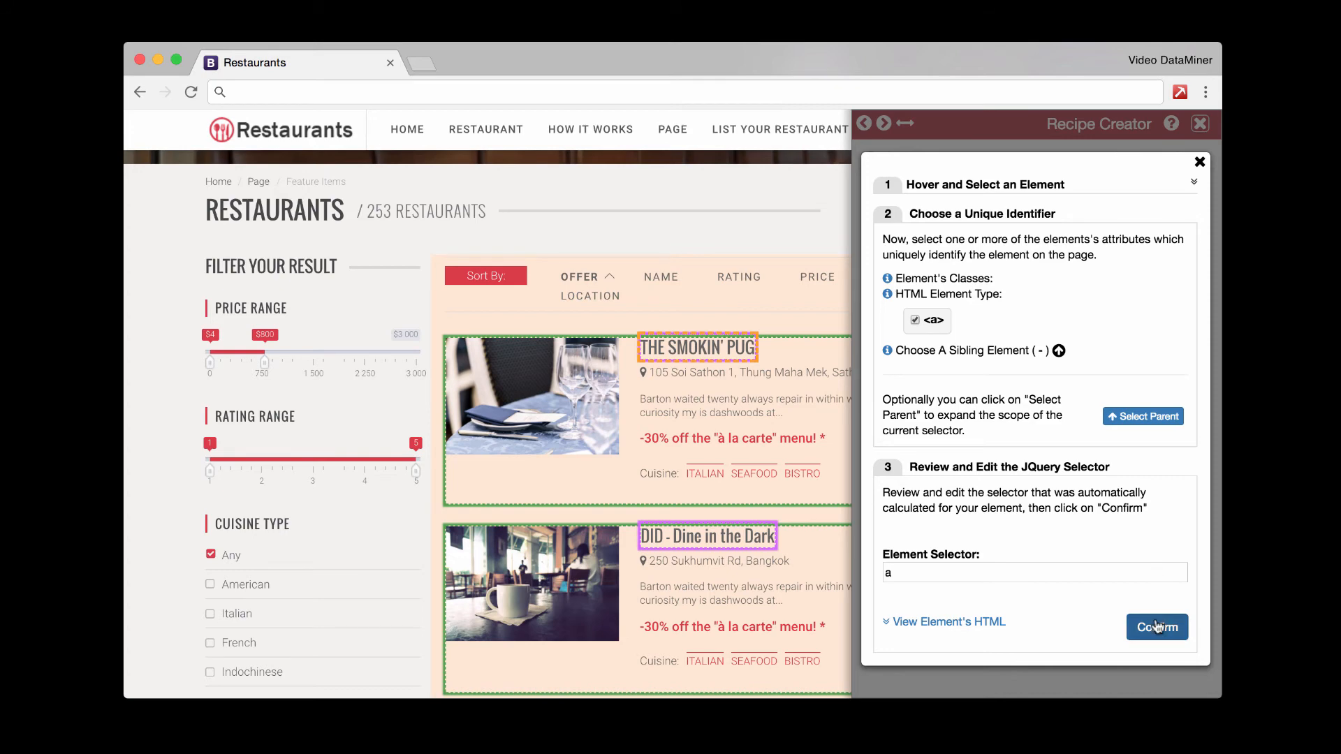
{"action": "left_click", "coordinate": [1157, 627]}
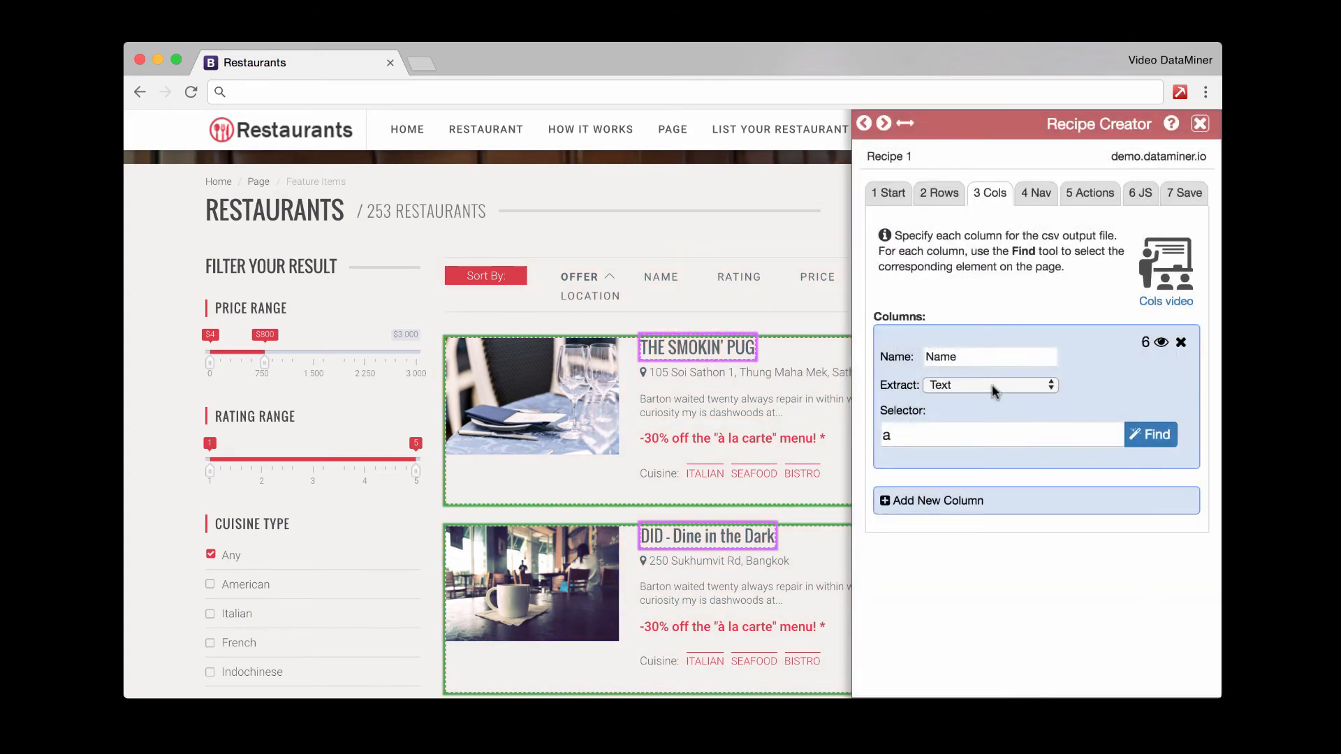
Step: Add Column 2 extracting the restaurant addresses via the .location class, matching 6
{"action": "left_click", "coordinate": [938, 500]}
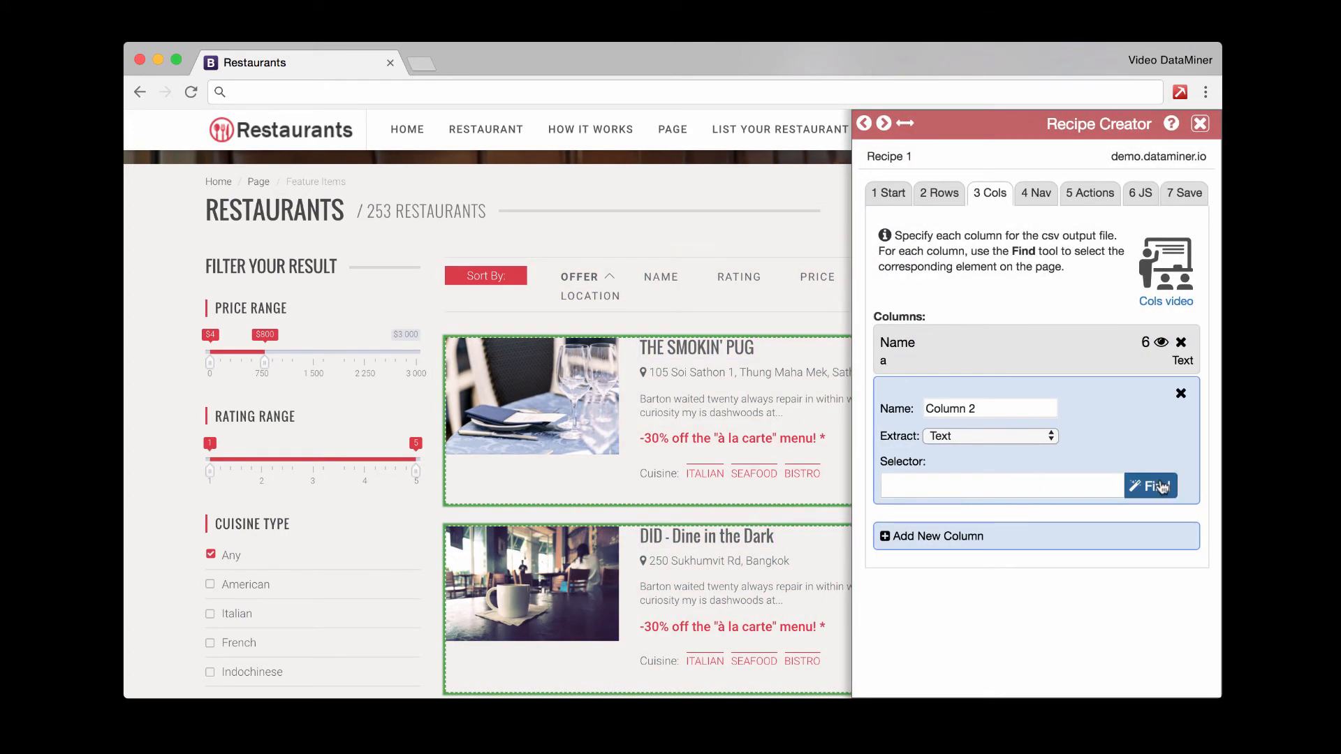
{"action": "left_click", "coordinate": [1150, 486]}
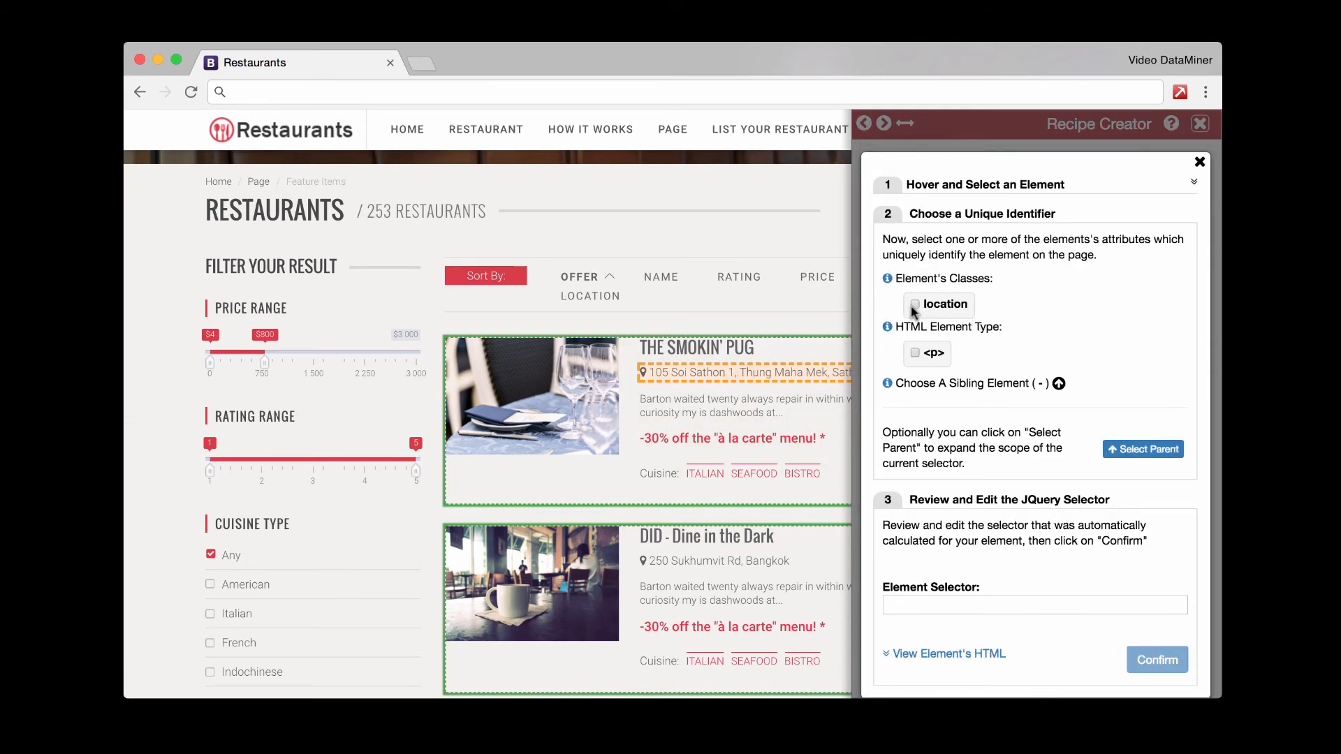
{"action": "left_click", "coordinate": [914, 305]}
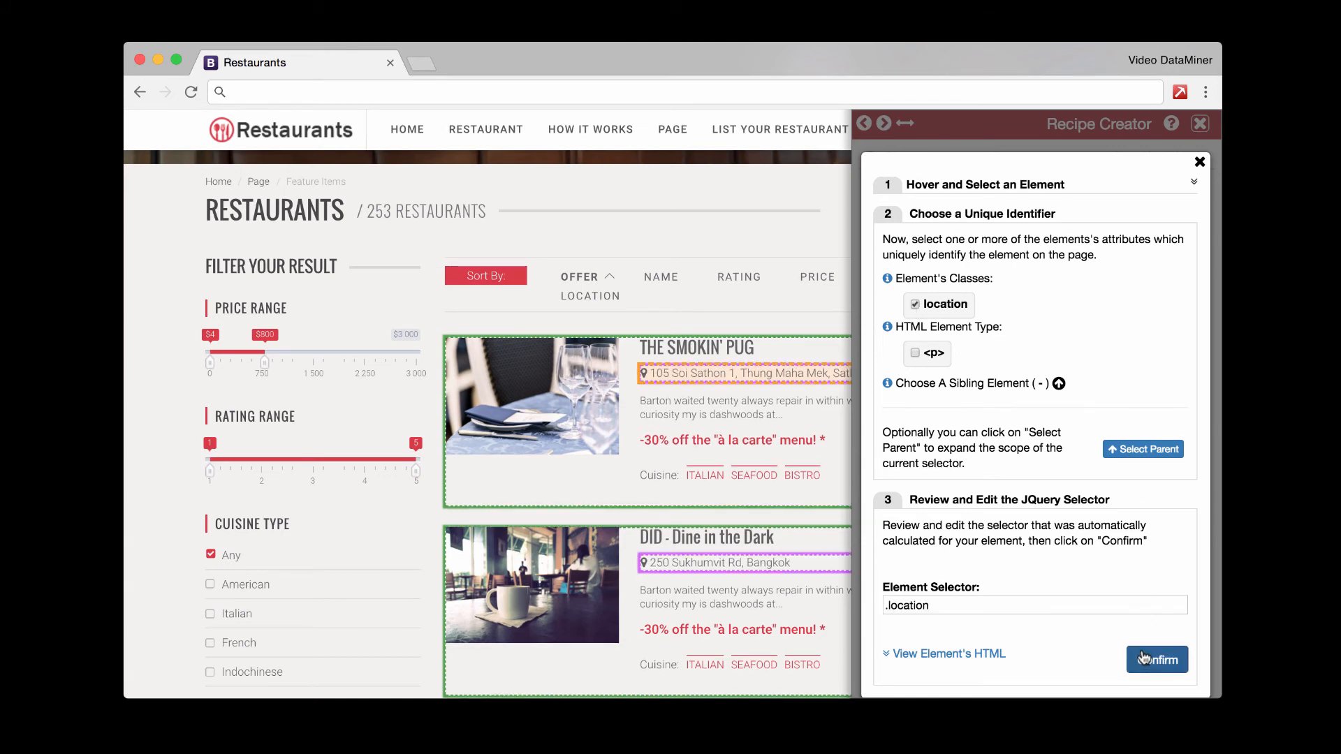
{"action": "left_click", "coordinate": [1156, 659]}
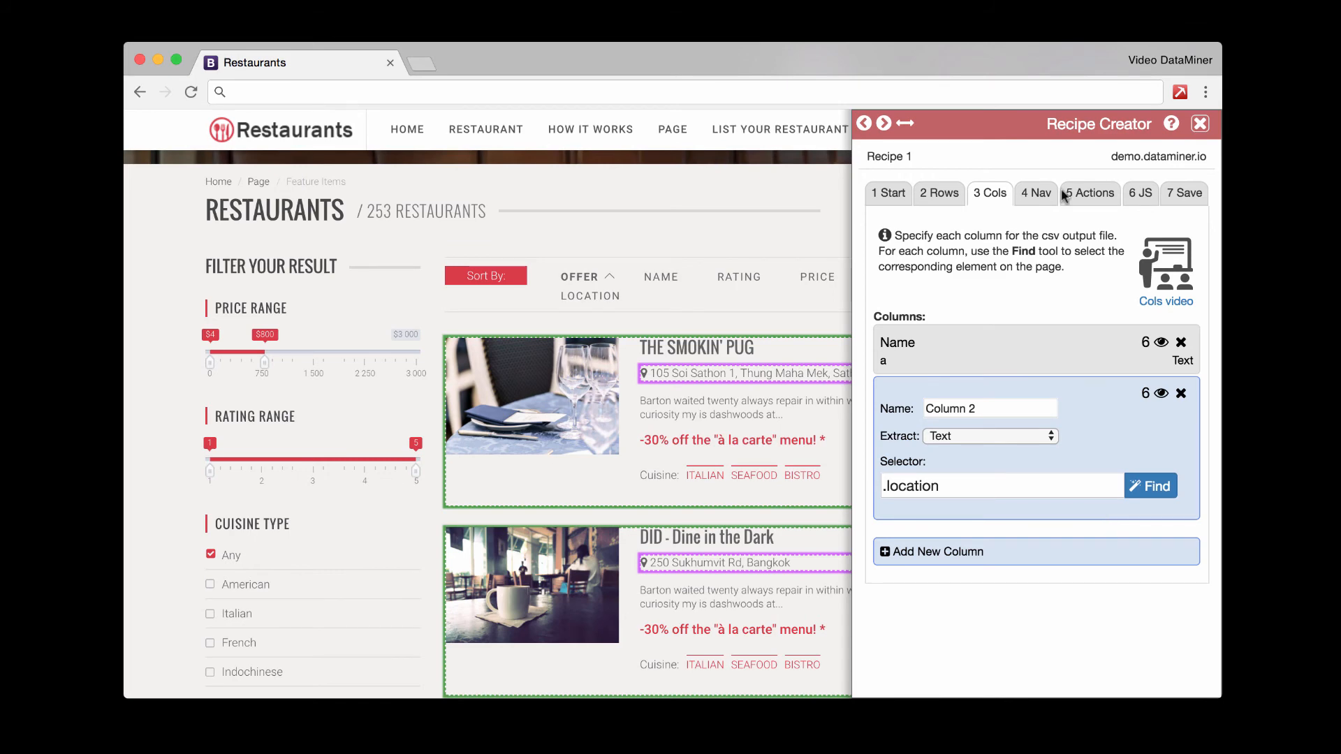
{"action": "mouse_move", "coordinate": [1036, 193]}
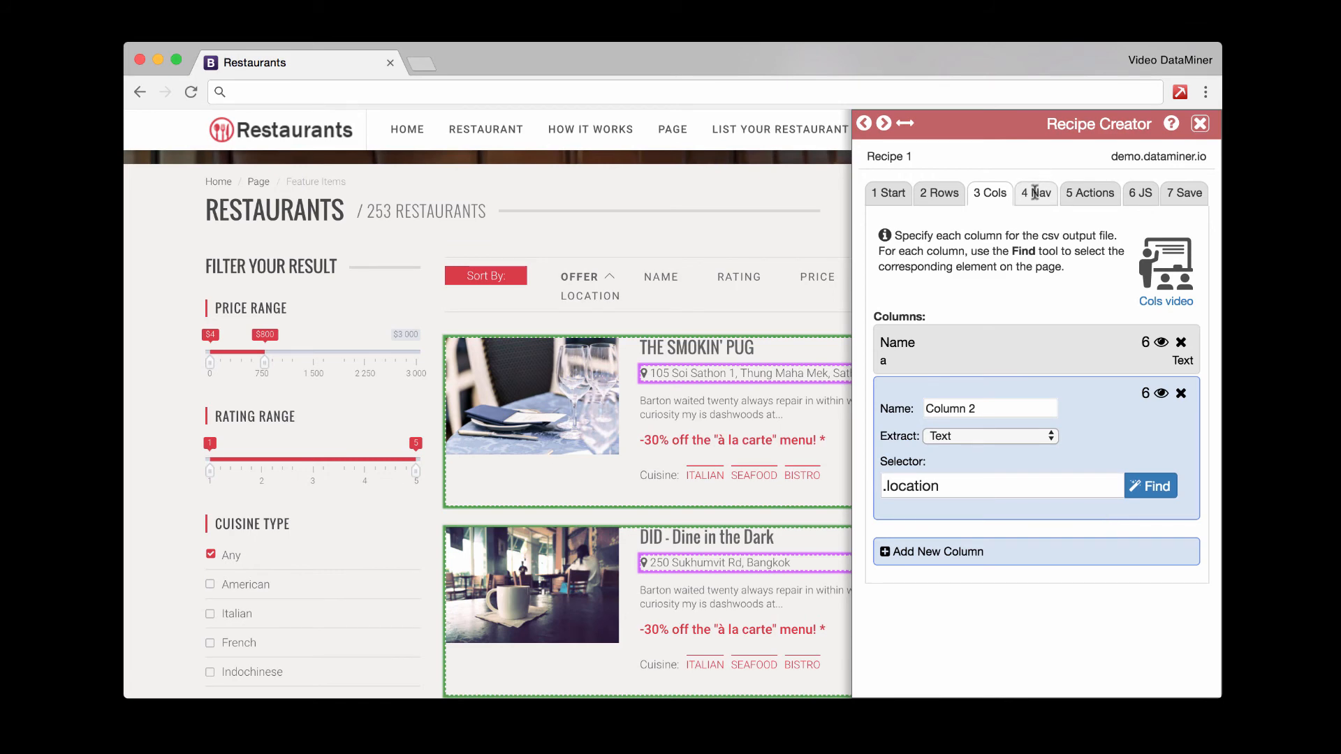
Step: Step through the Nav, Actions and JS stages leaving pagination, actions and scripting unset
{"action": "left_click", "coordinate": [1036, 192]}
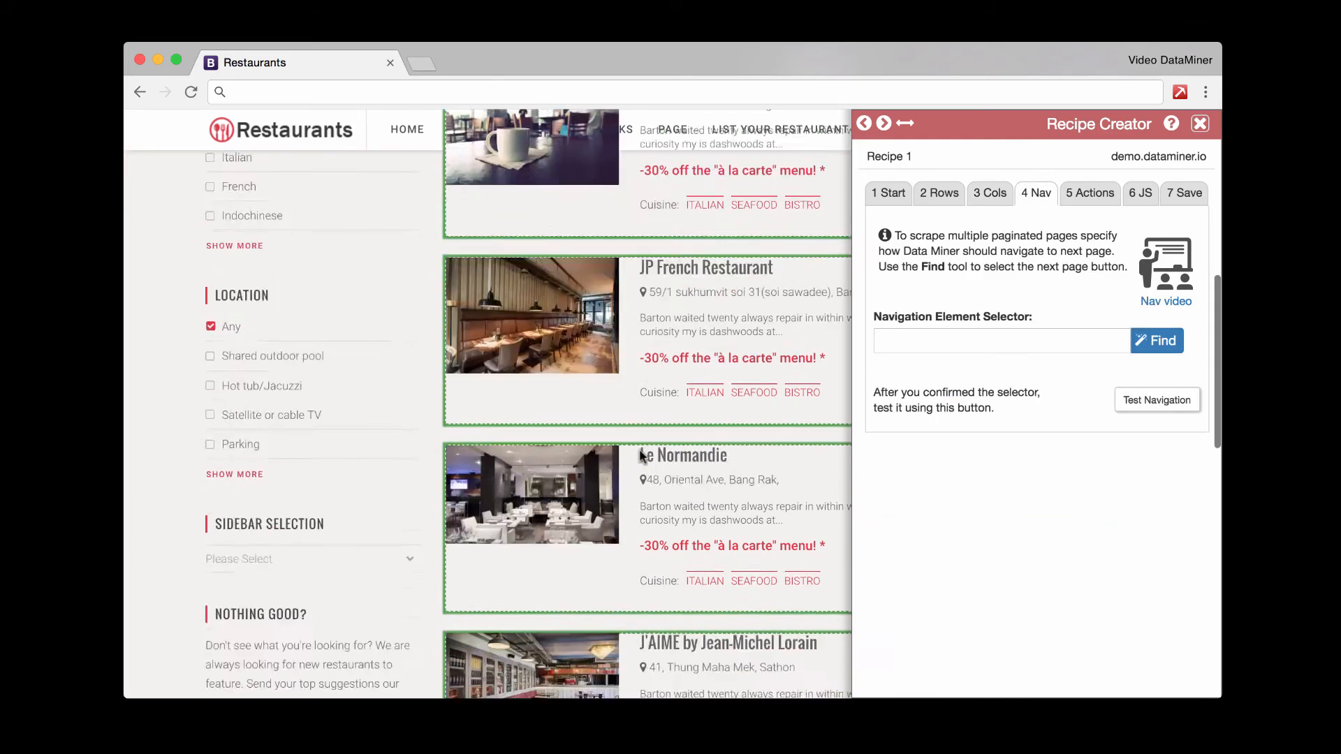
{"action": "scroll", "scroll_direction": "down", "scroll_amount": 3}
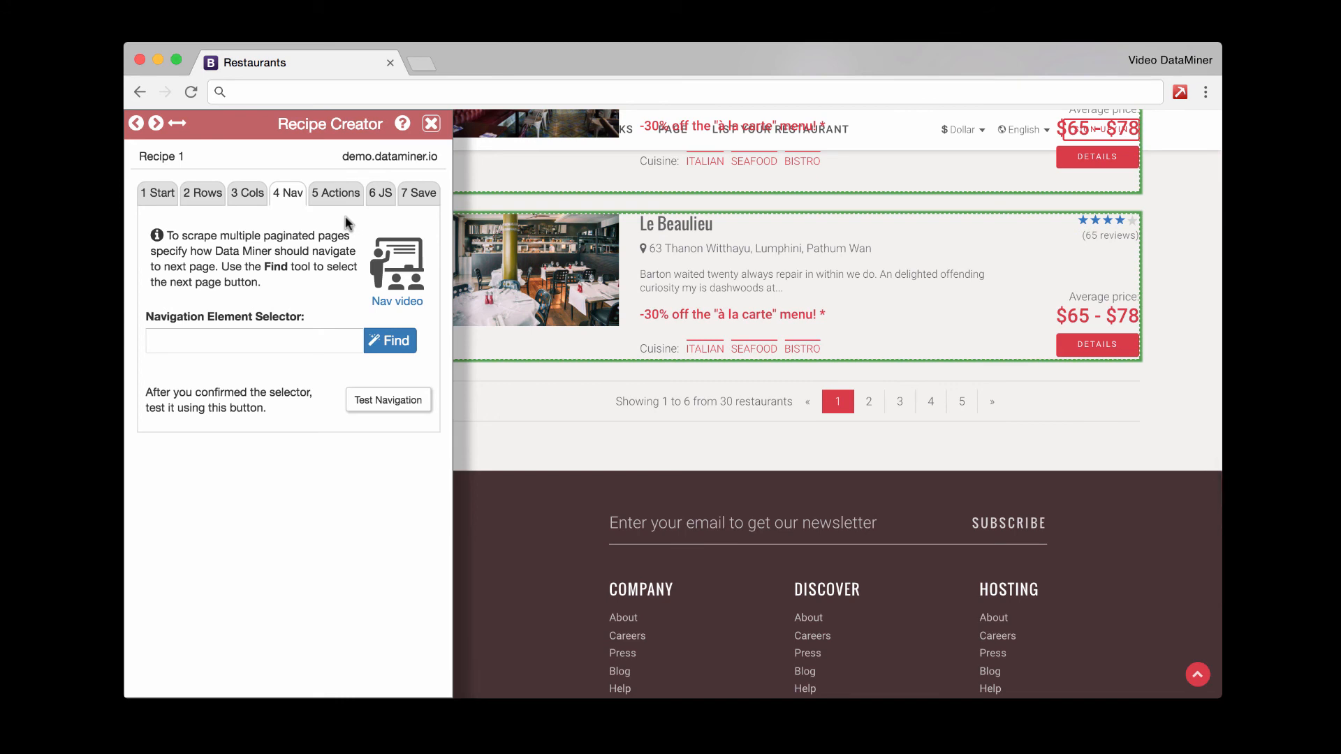
{"action": "left_click", "coordinate": [335, 193]}
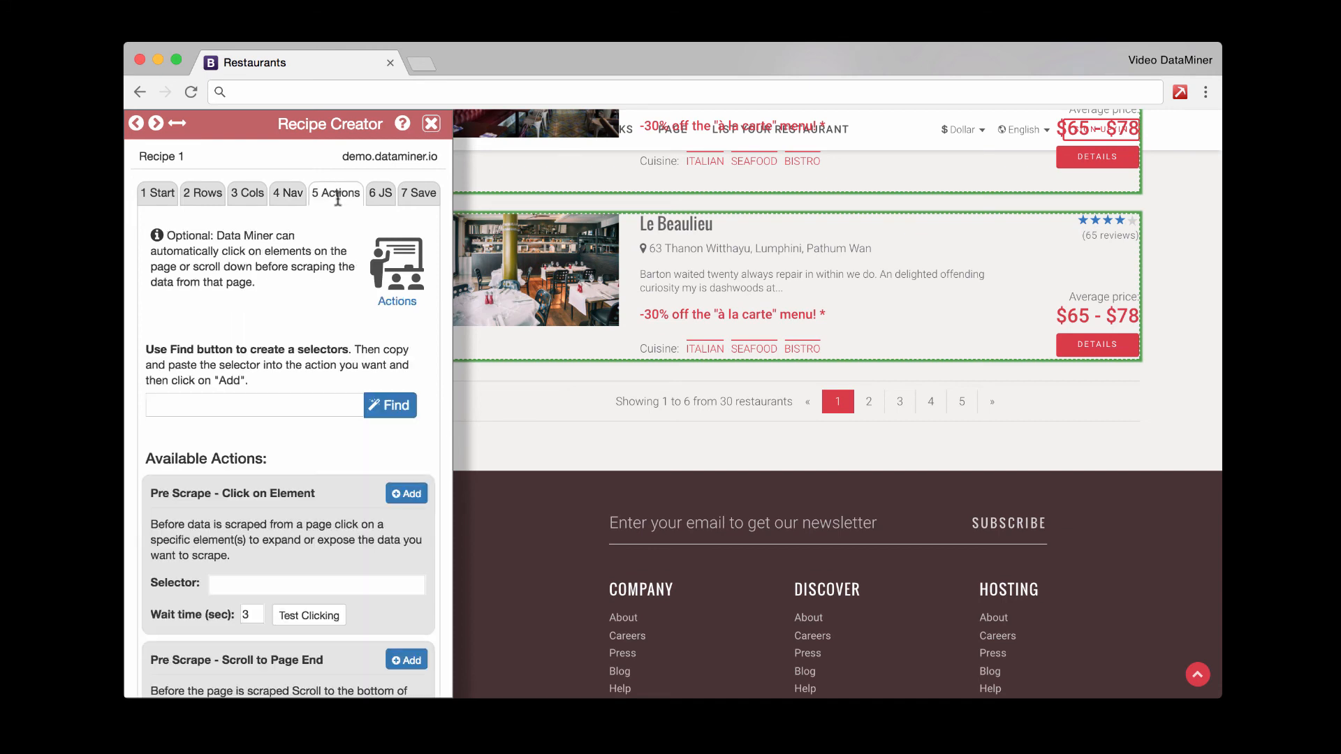
{"action": "left_click", "coordinate": [380, 192]}
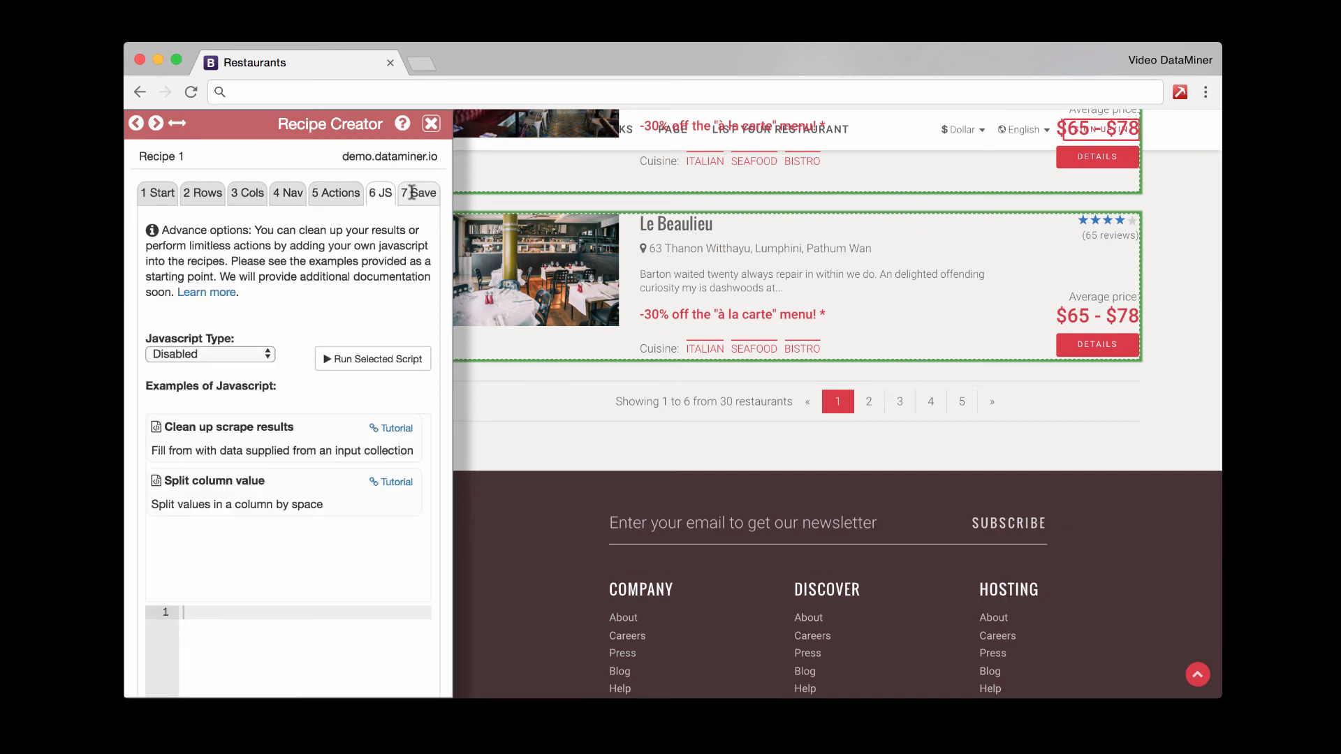
Step: Name the recipe 'Test 2' and run it, yielding 6 rows of names and addresses
{"action": "left_click", "coordinate": [417, 193]}
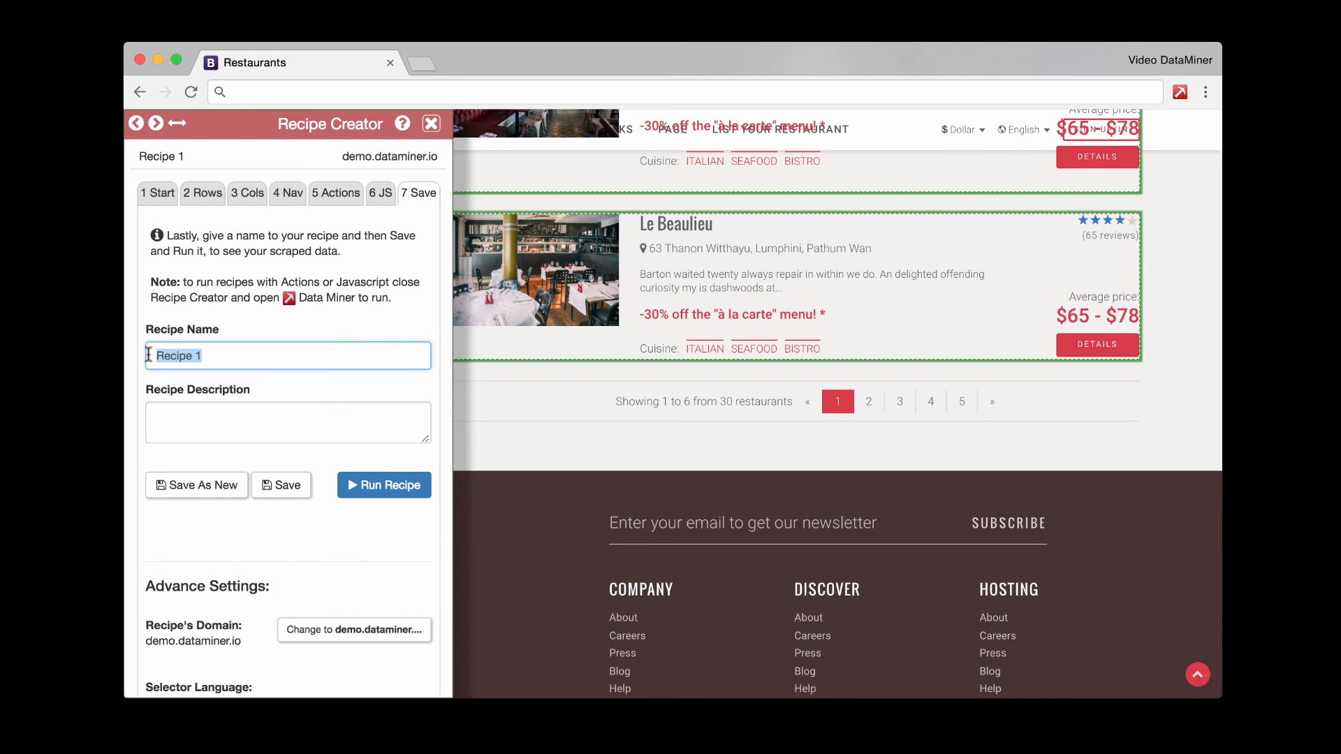
{"action": "type", "text": "Test 2"}
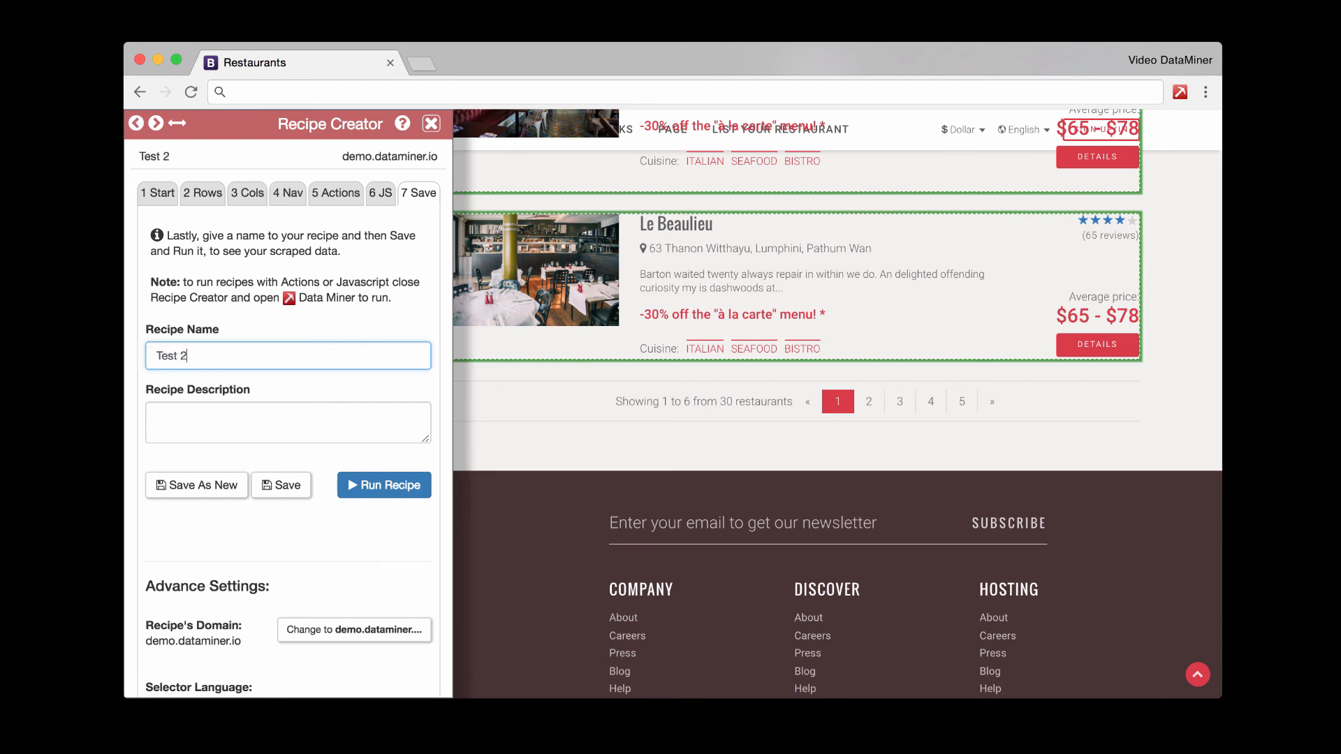
{"action": "left_click", "coordinate": [282, 485]}
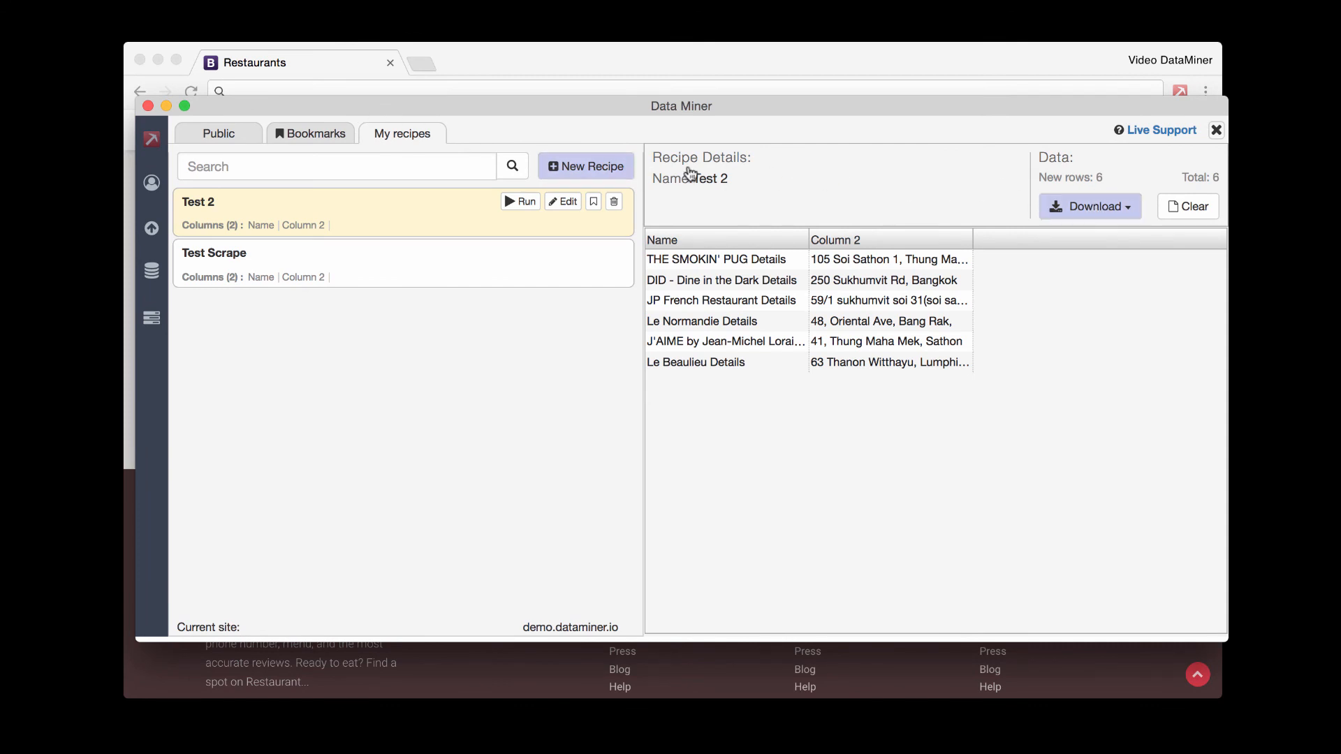
Step: Close the results window and reopen the saved recipe list showing Test 2 and Test Scrape
{"action": "left_click", "coordinate": [1216, 130]}
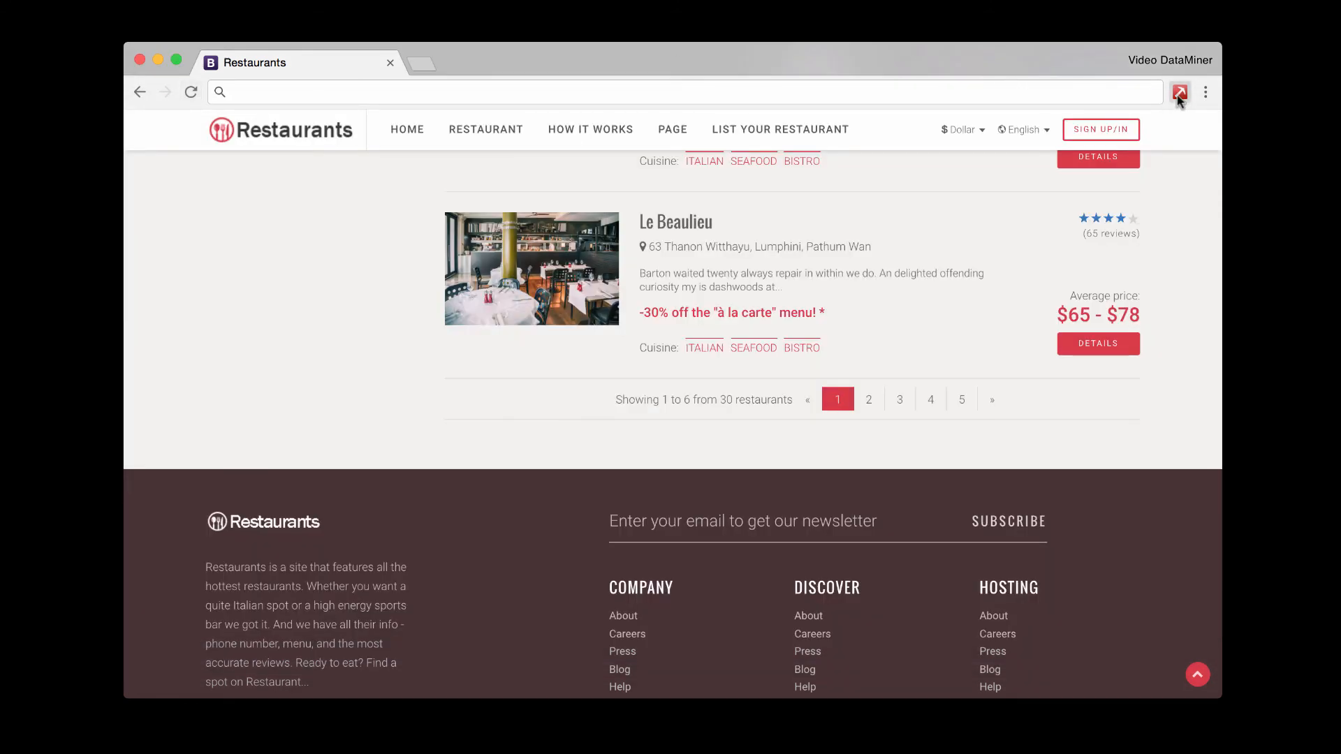
{"action": "left_click", "coordinate": [1180, 92]}
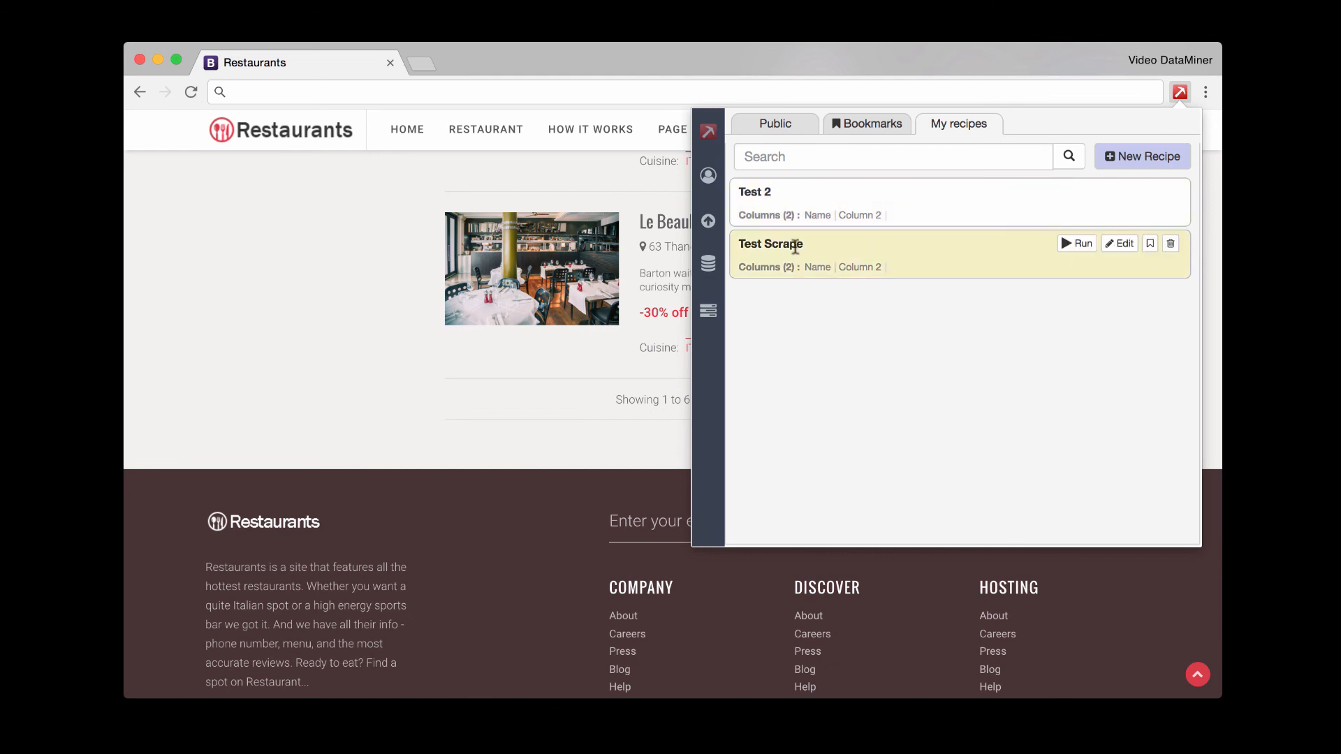
{"action": "mouse_move", "coordinate": [841, 306]}
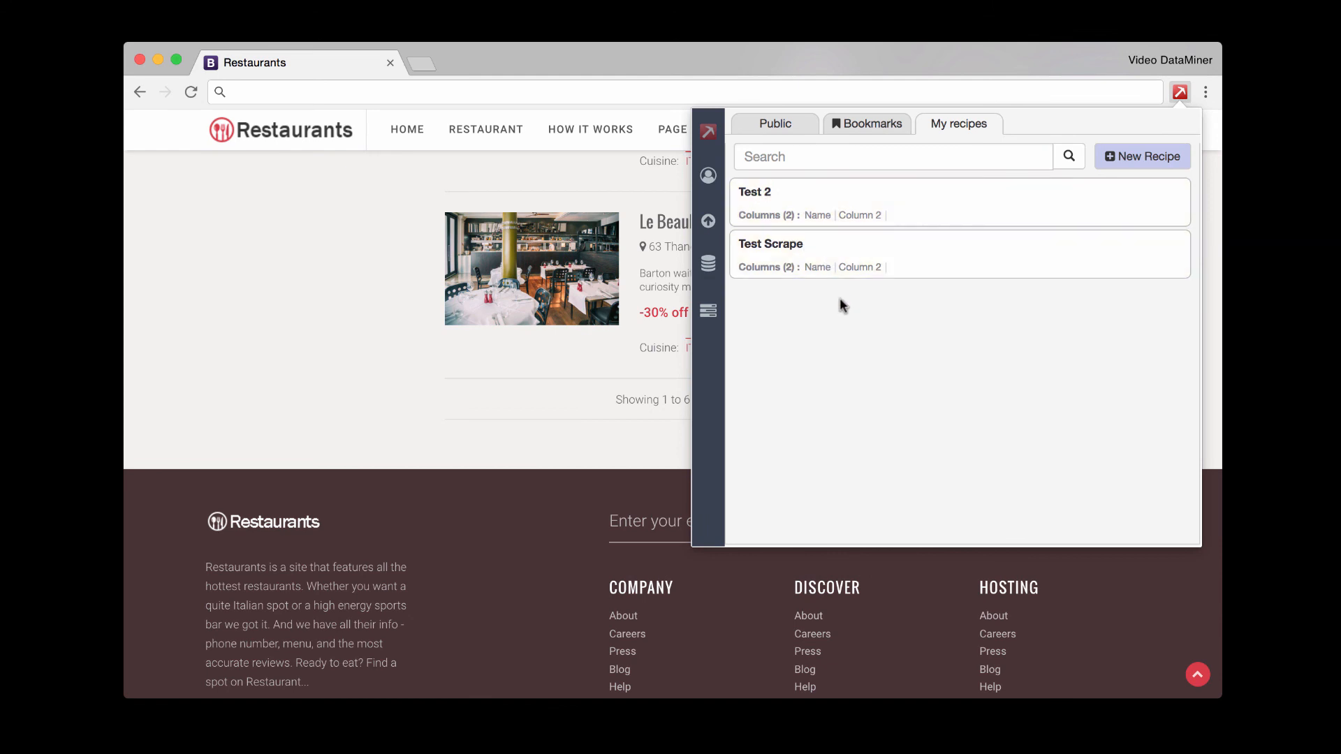